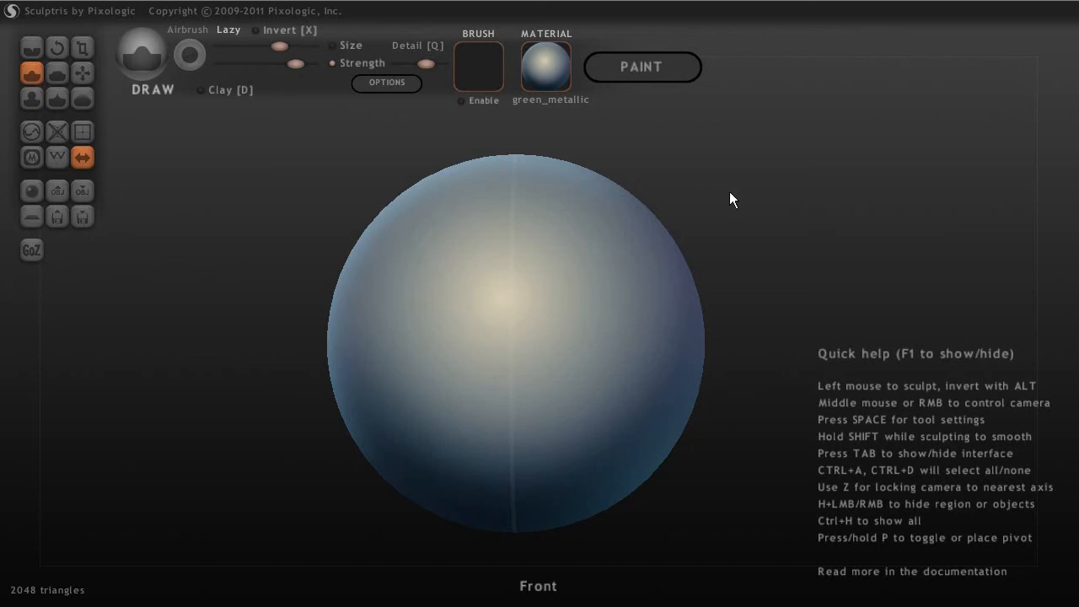
{"action": "mouse_move", "coordinate": [914, 226]}
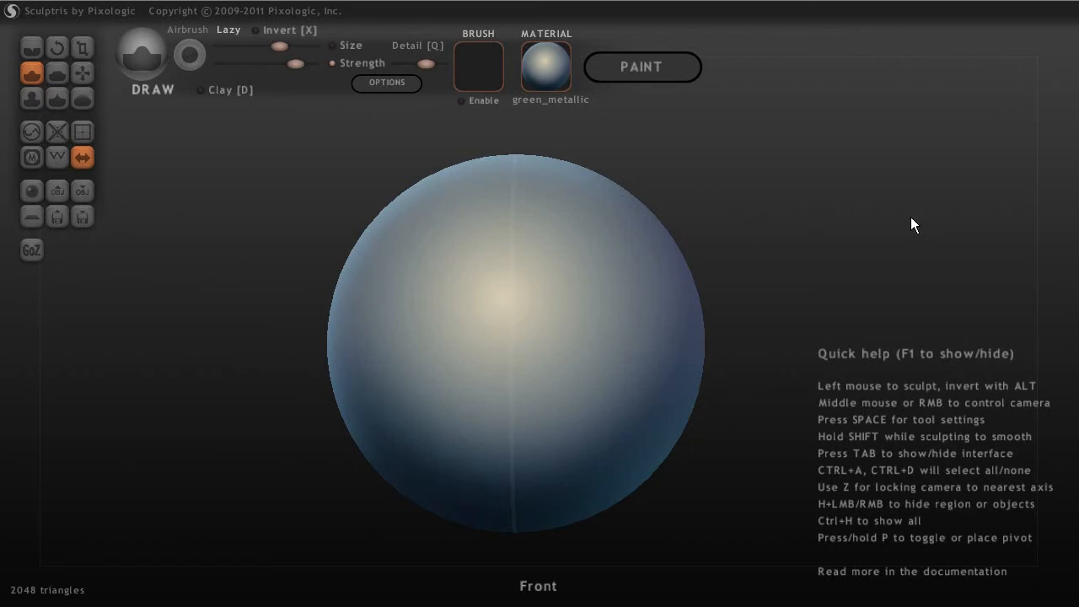
{"action": "mouse_move", "coordinate": [987, 191]}
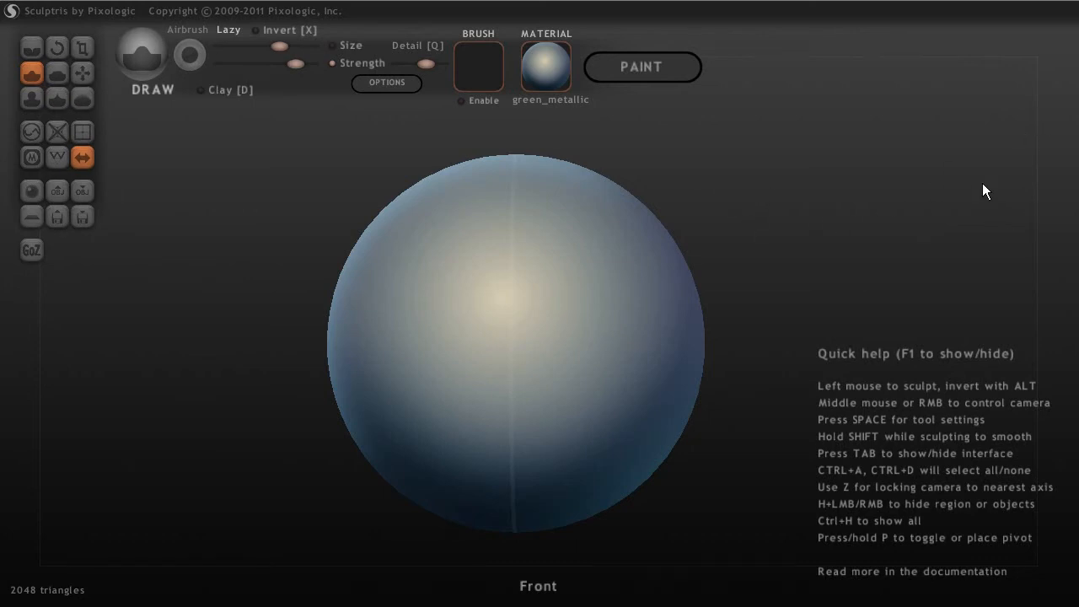
{"action": "mouse_move", "coordinate": [981, 148]}
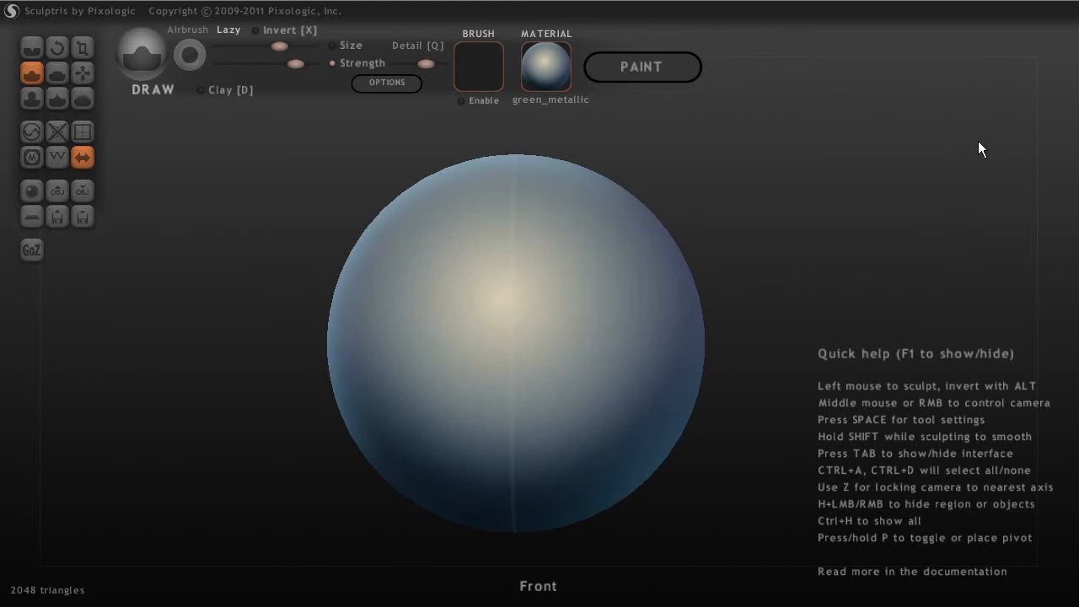
{"action": "mouse_move", "coordinate": [968, 120]}
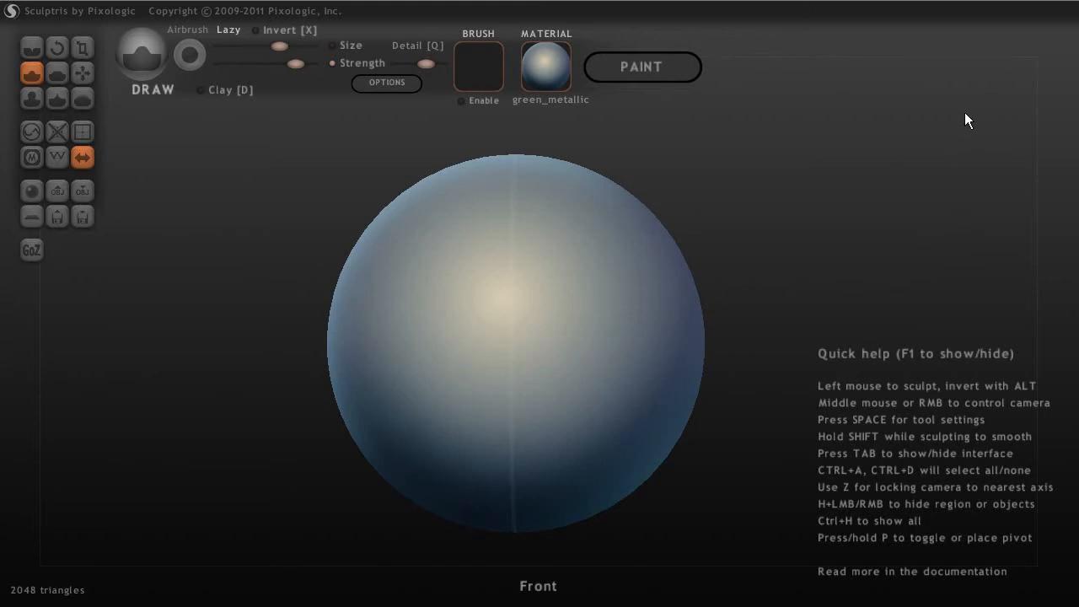
{"action": "mouse_move", "coordinate": [759, 147]}
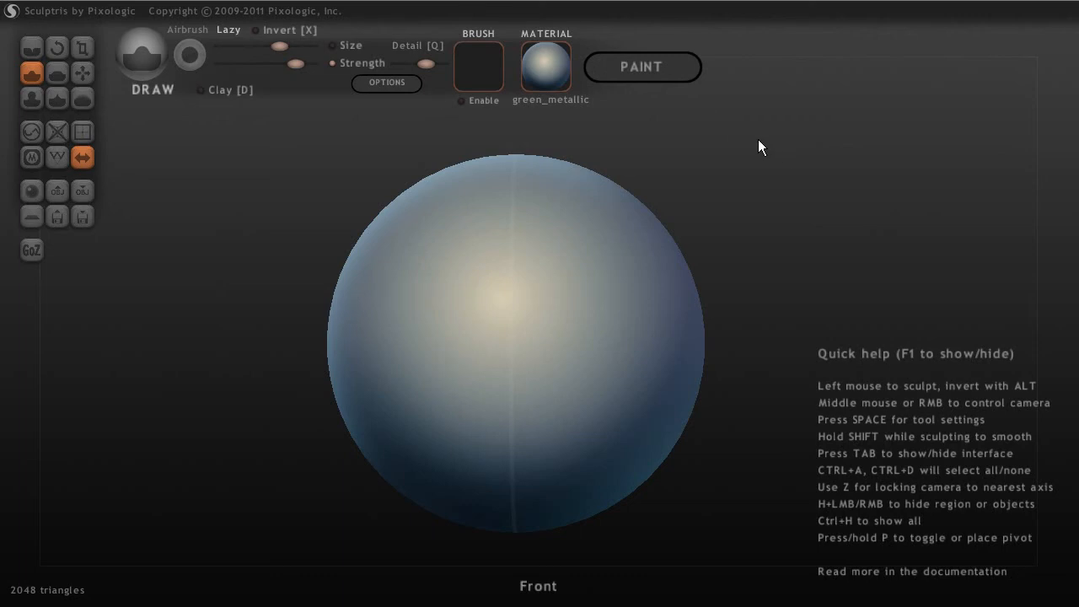
{"action": "mouse_move", "coordinate": [327, 125]}
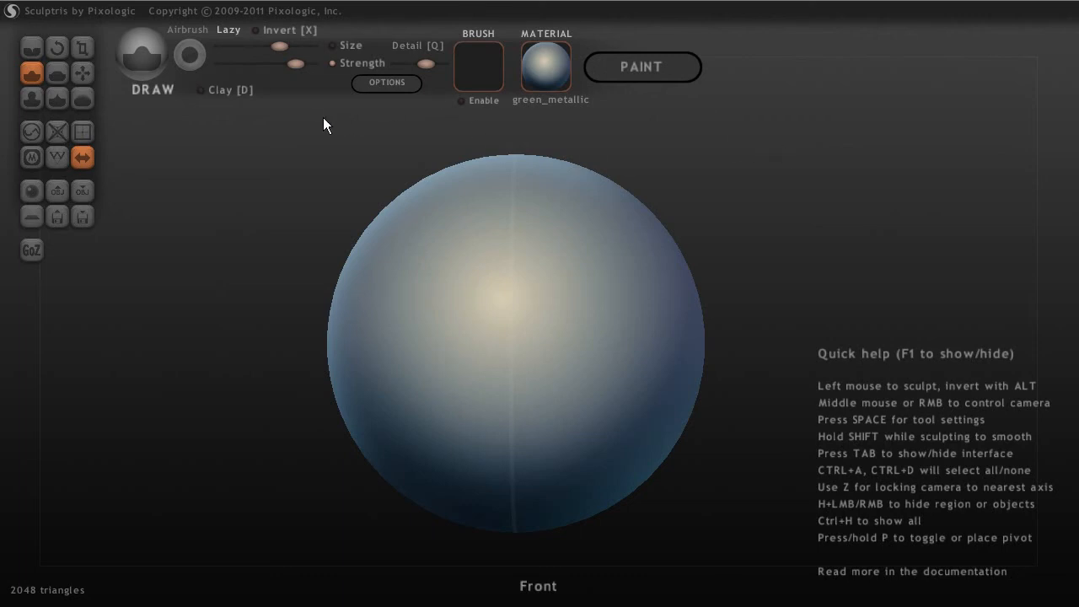
{"action": "mouse_move", "coordinate": [334, 125]}
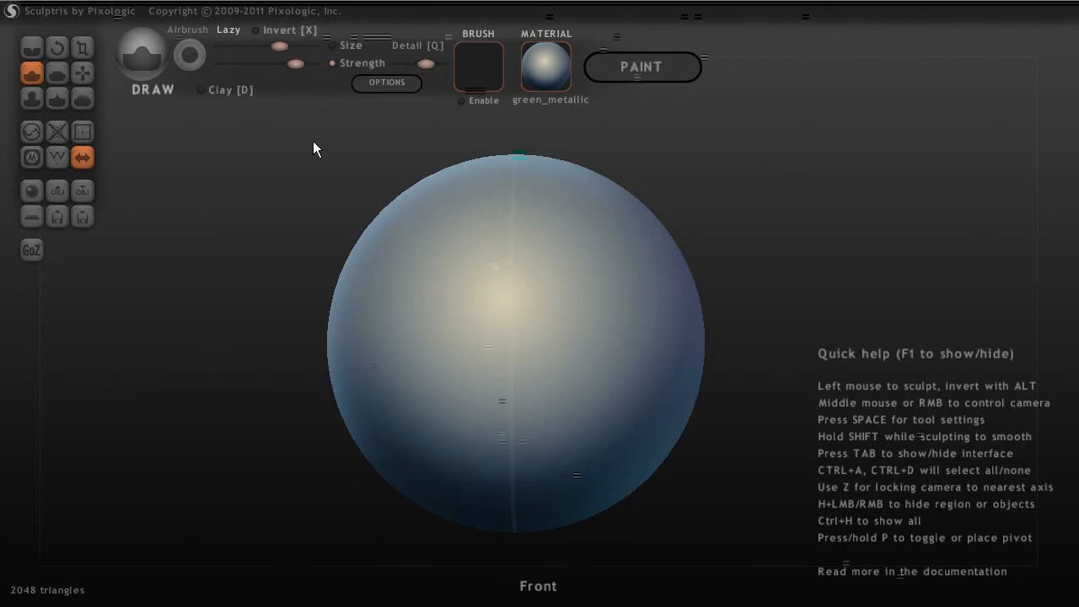
{"action": "mouse_move", "coordinate": [209, 157]}
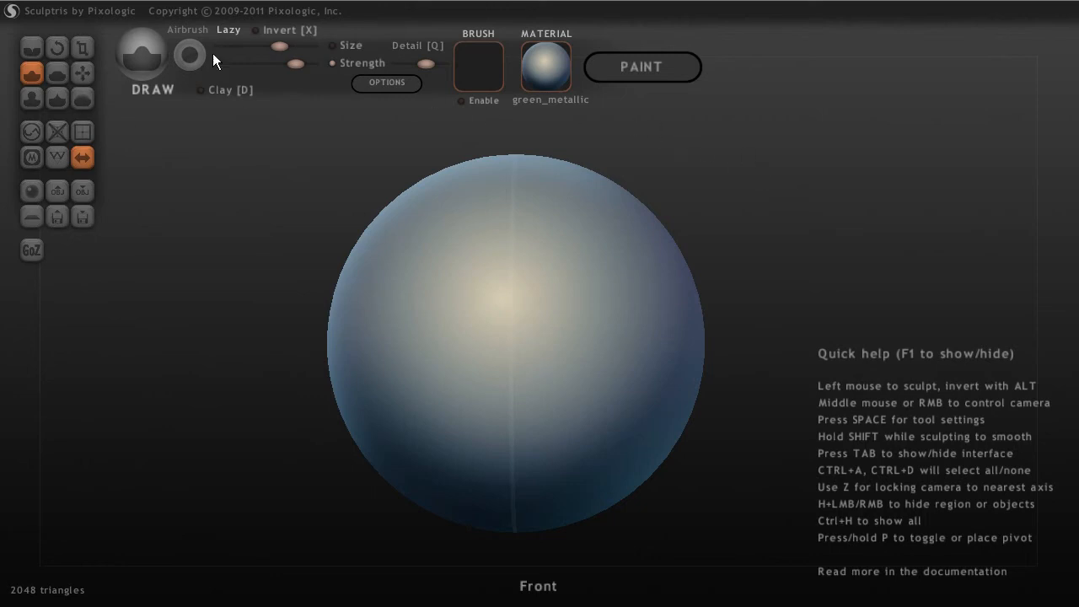
{"action": "mouse_move", "coordinate": [172, 64]}
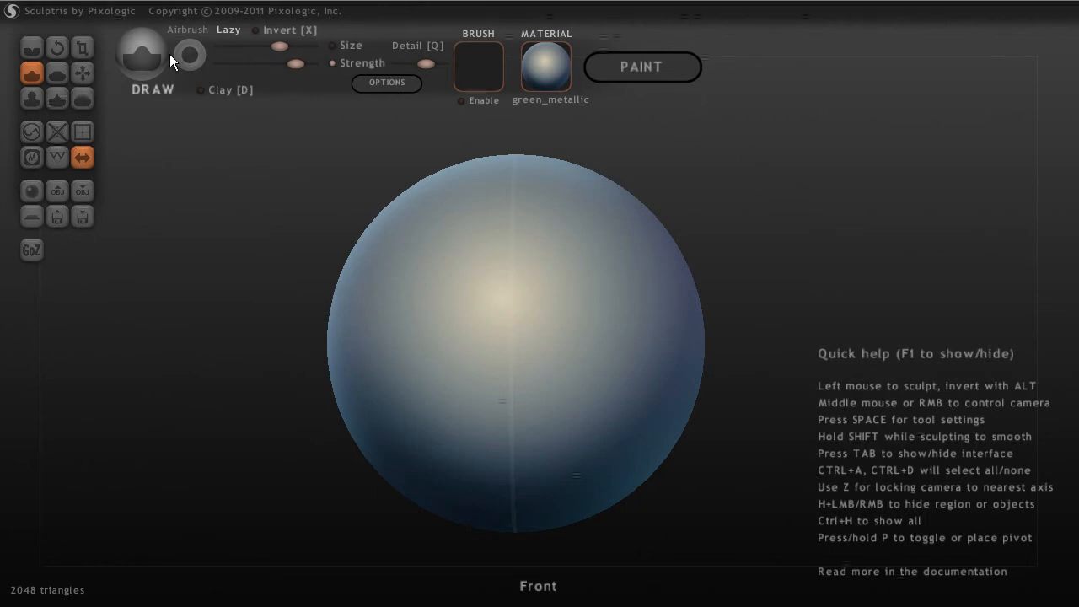
{"action": "mouse_move", "coordinate": [476, 242]}
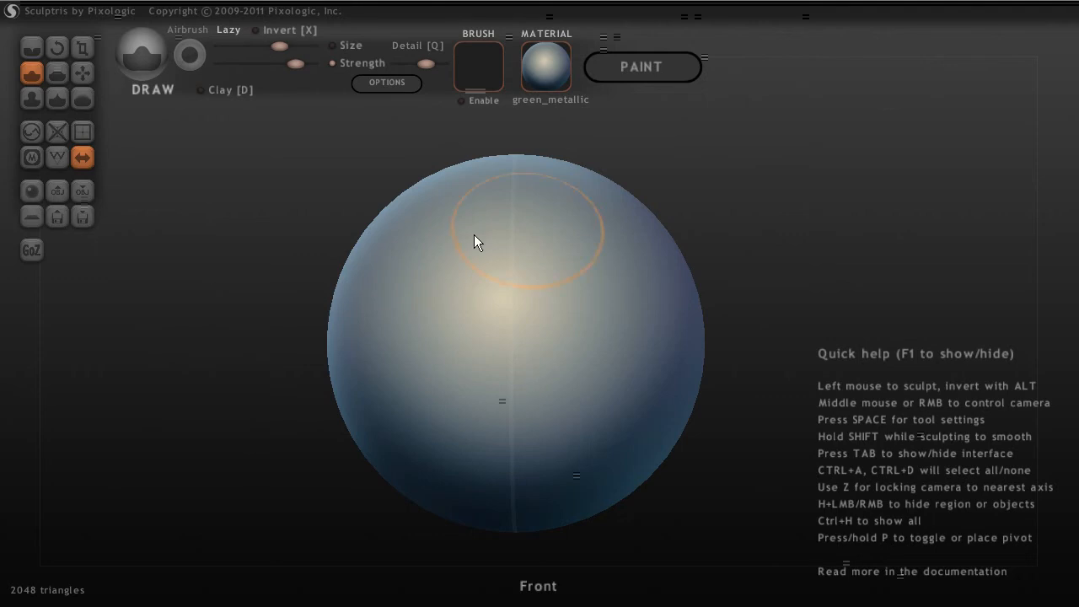
{"action": "mouse_move", "coordinate": [877, 187]}
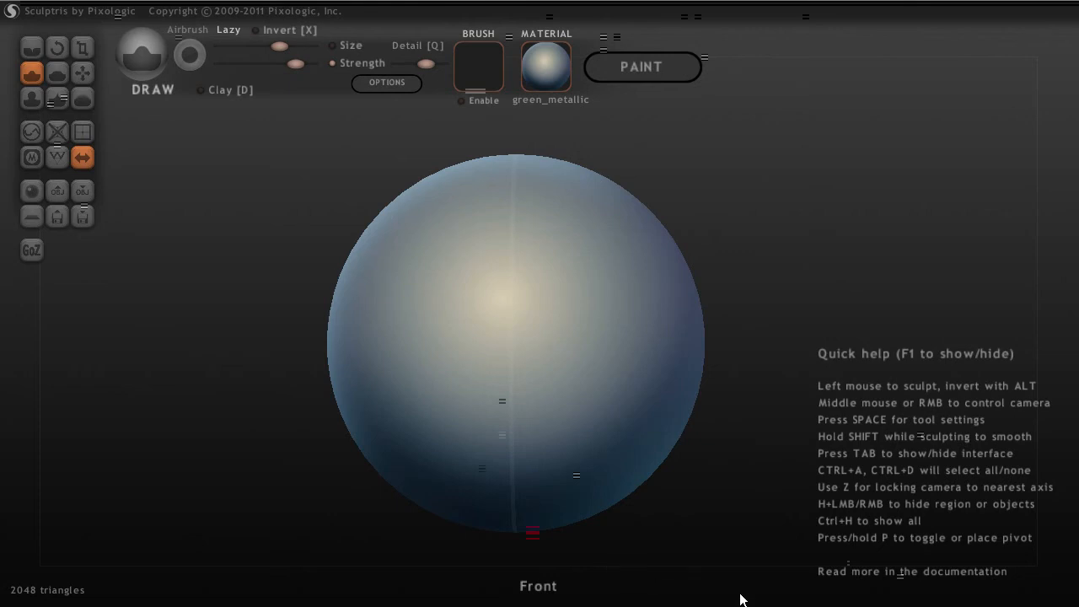
{"action": "mouse_move", "coordinate": [530, 582]}
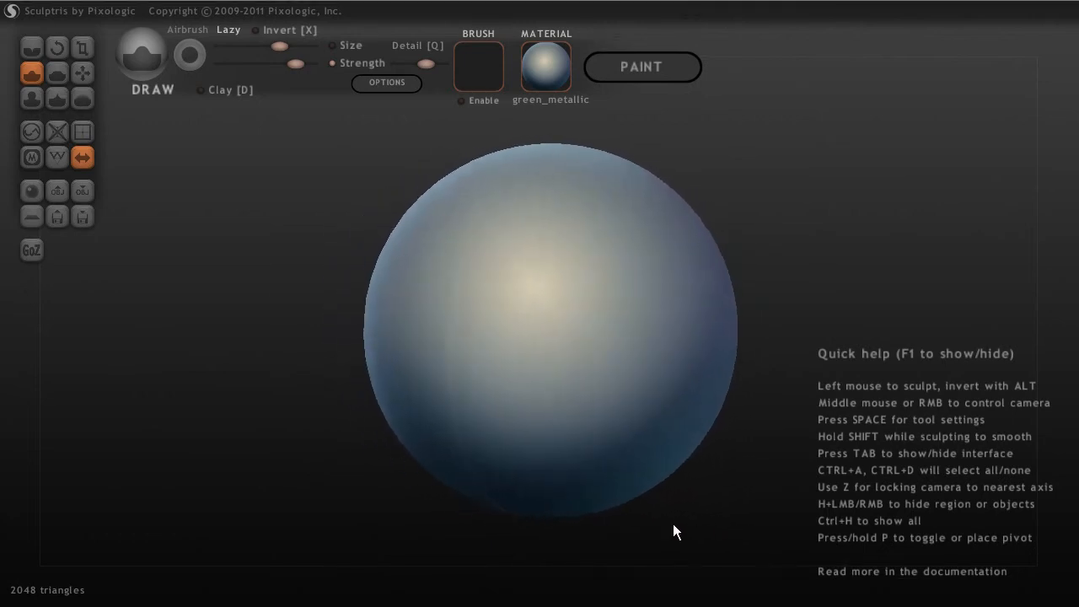
Make the Crease brush the active sculpting tool instead of Draw.
{"action": "left_click_drag", "start_coordinate": [674, 531], "coordinate": [707, 539]}
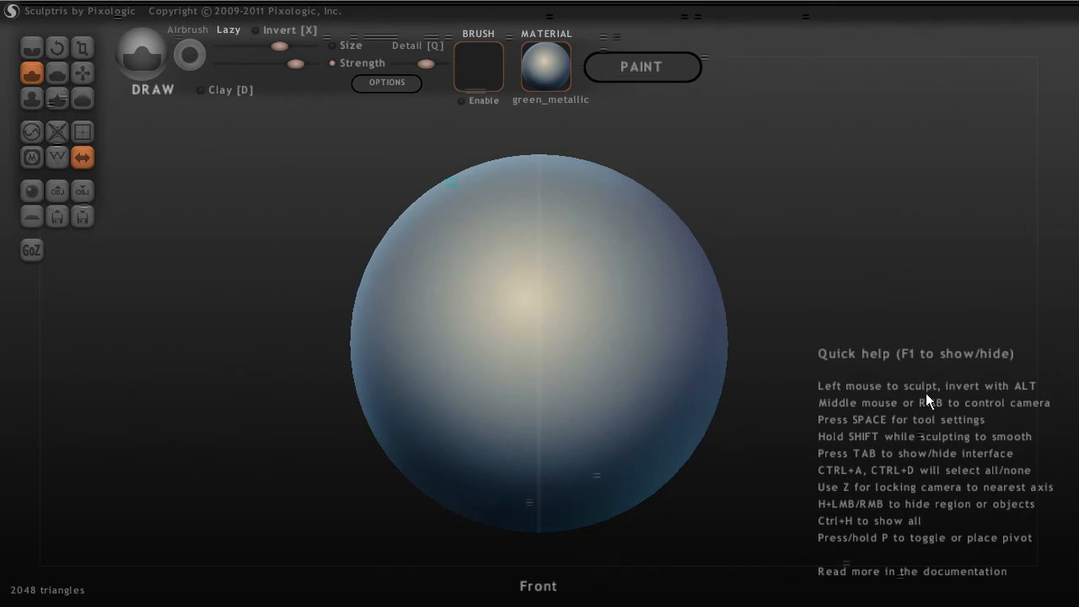
{"action": "mouse_move", "coordinate": [941, 550]}
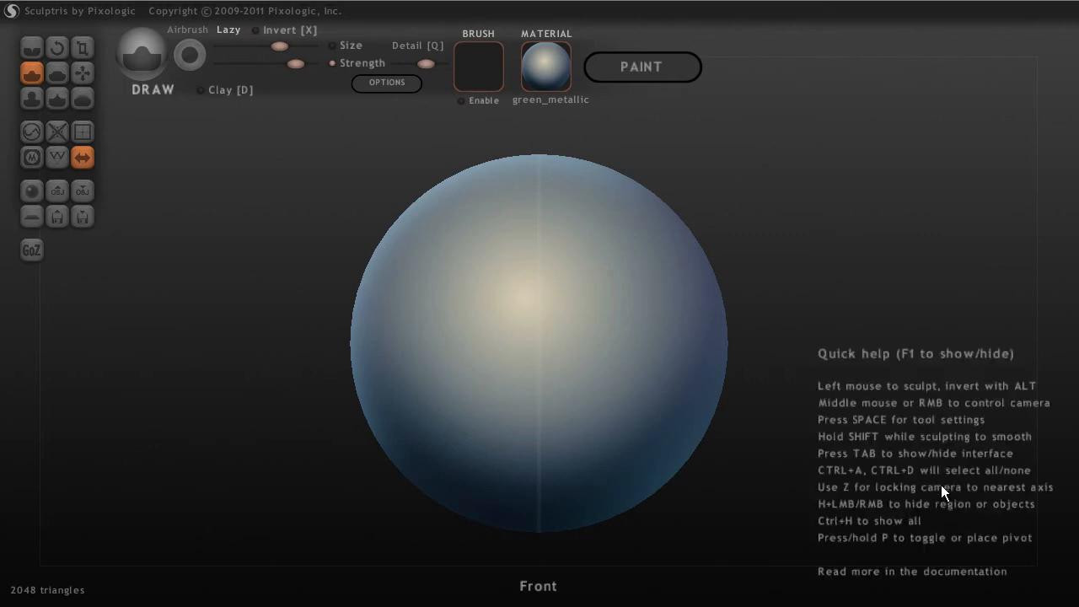
{"action": "mouse_move", "coordinate": [876, 592]}
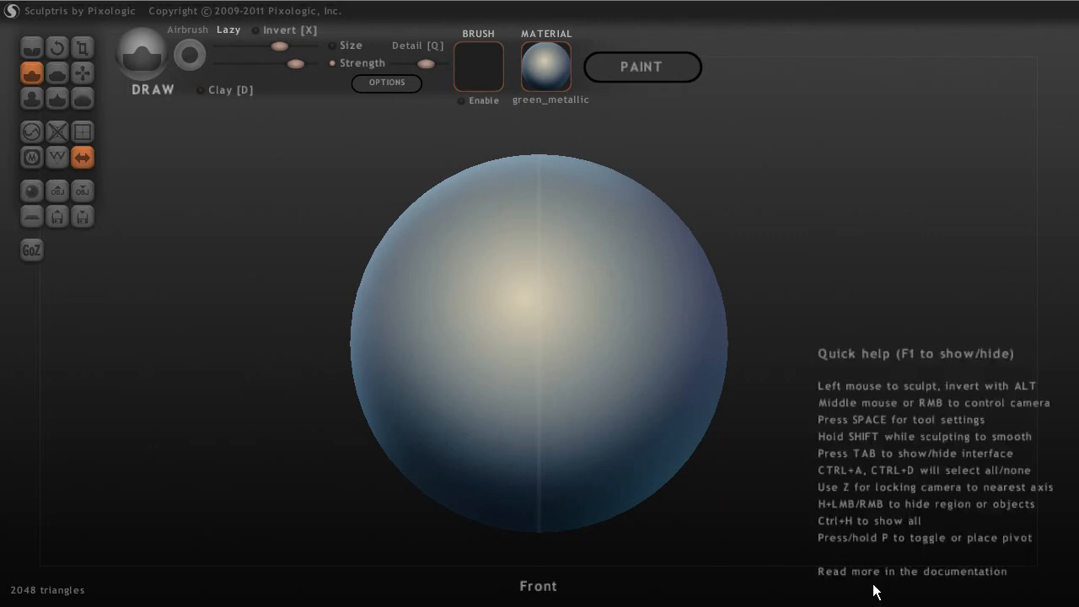
{"action": "mouse_move", "coordinate": [942, 565]}
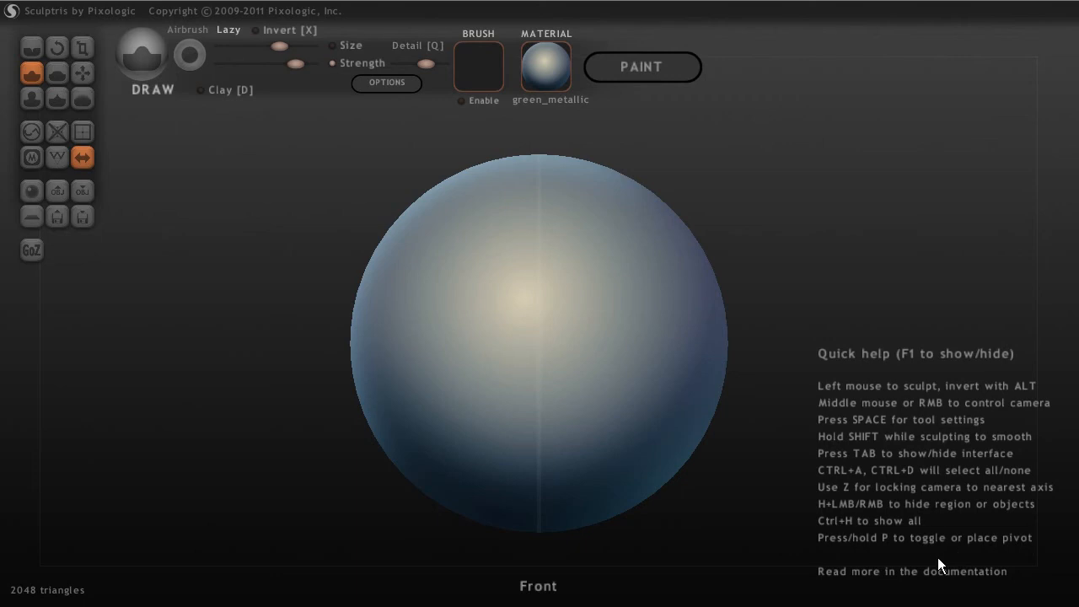
{"action": "mouse_move", "coordinate": [830, 482]}
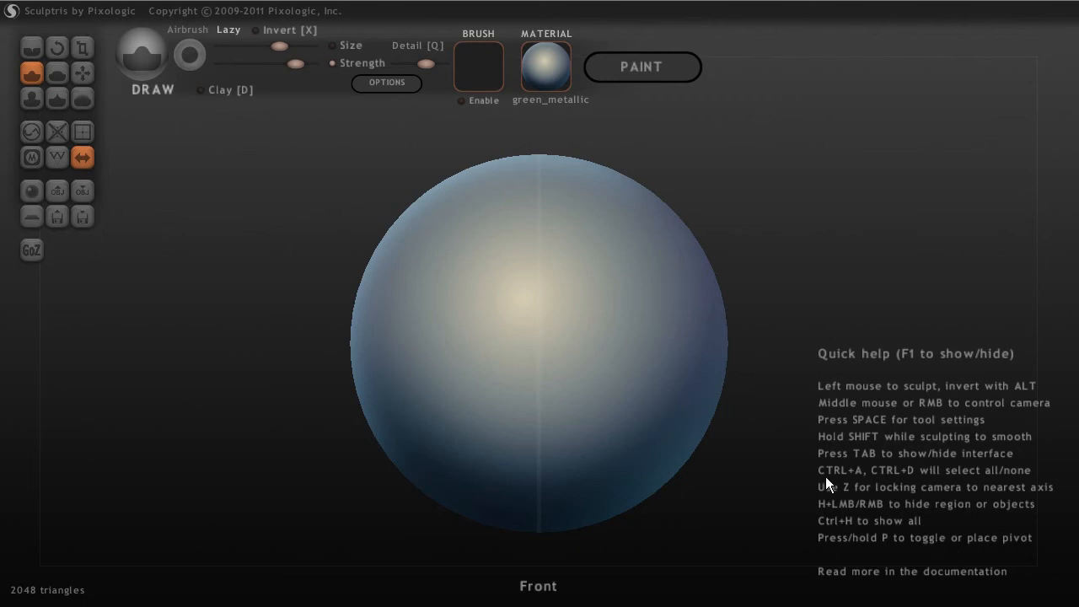
{"action": "mouse_move", "coordinate": [10, 600]}
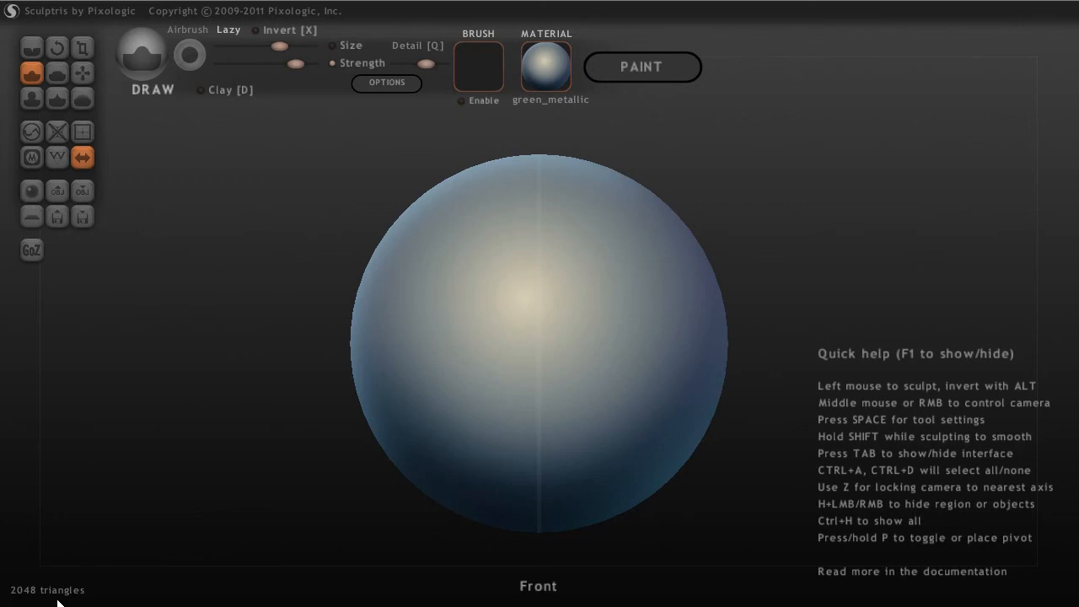
{"action": "mouse_move", "coordinate": [659, 387]}
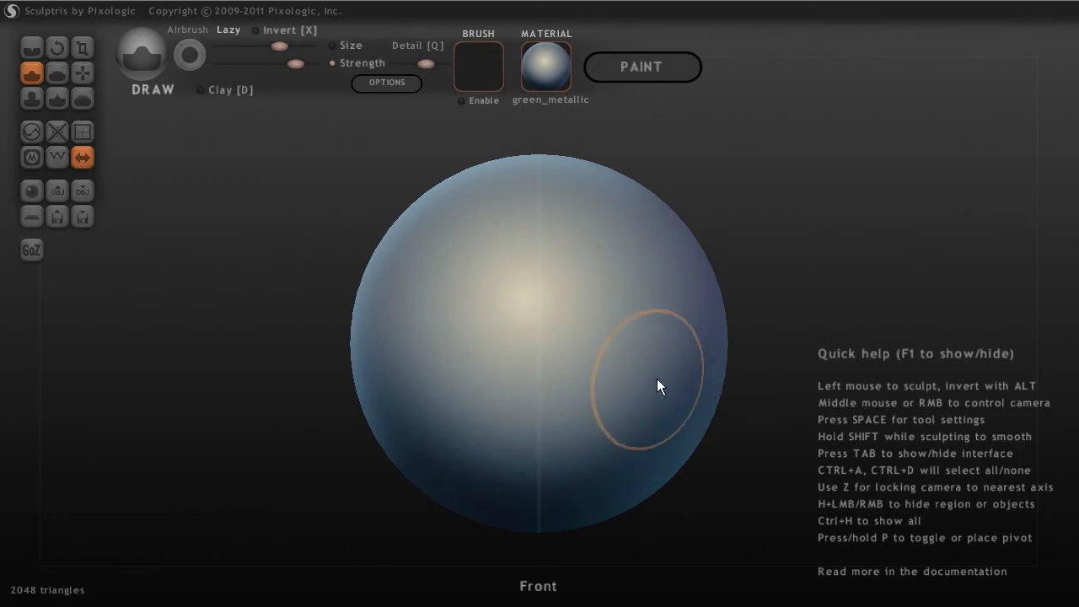
{"action": "mouse_move", "coordinate": [631, 362]}
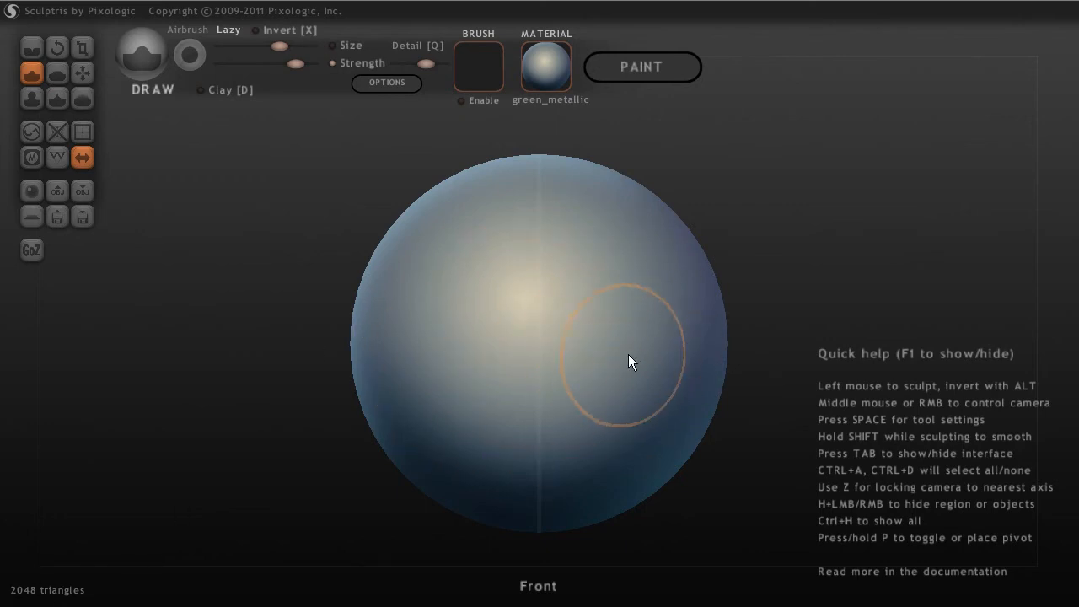
{"action": "mouse_move", "coordinate": [614, 555]}
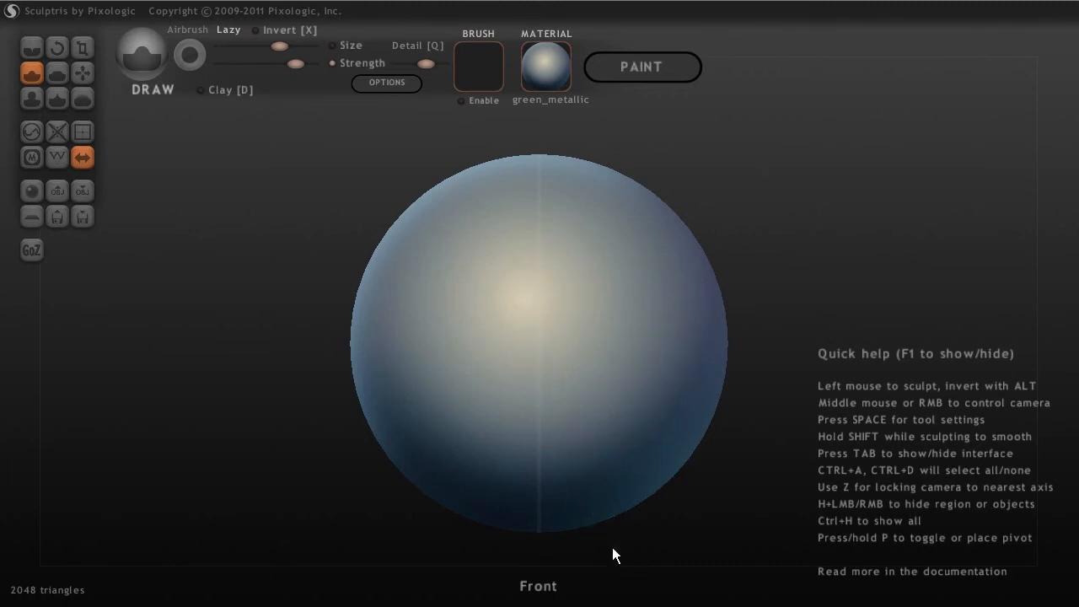
{"action": "mouse_move", "coordinate": [614, 555]}
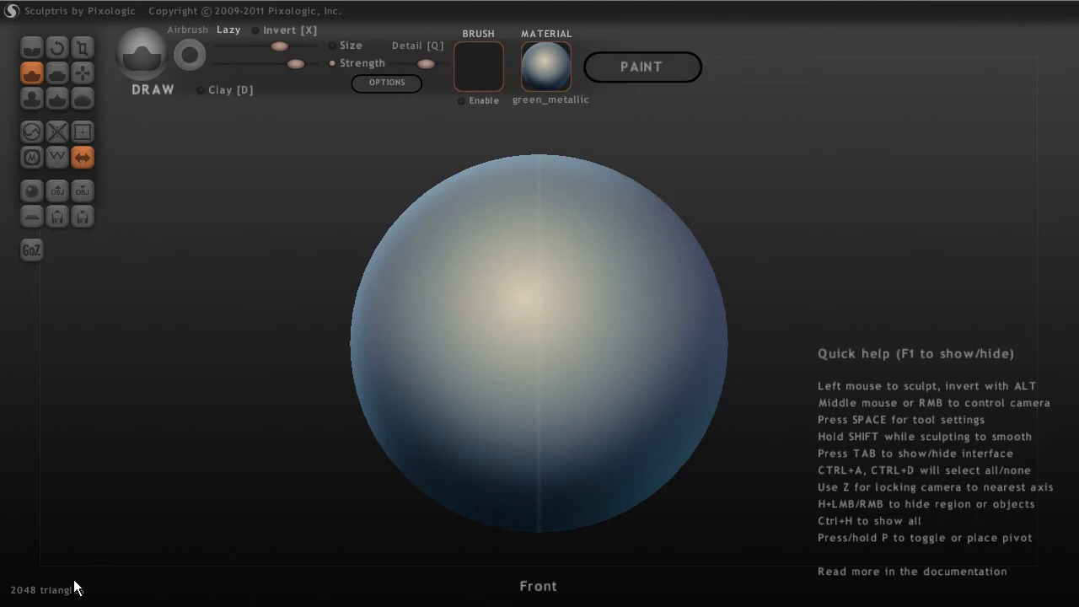
{"action": "mouse_move", "coordinate": [351, 499]}
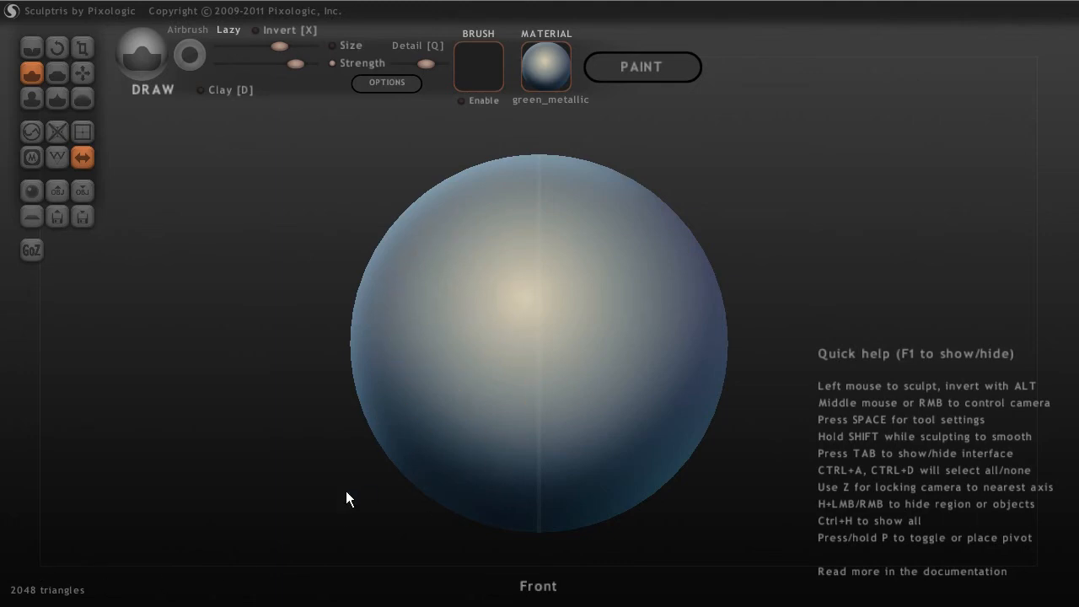
{"action": "mouse_move", "coordinate": [142, 260]}
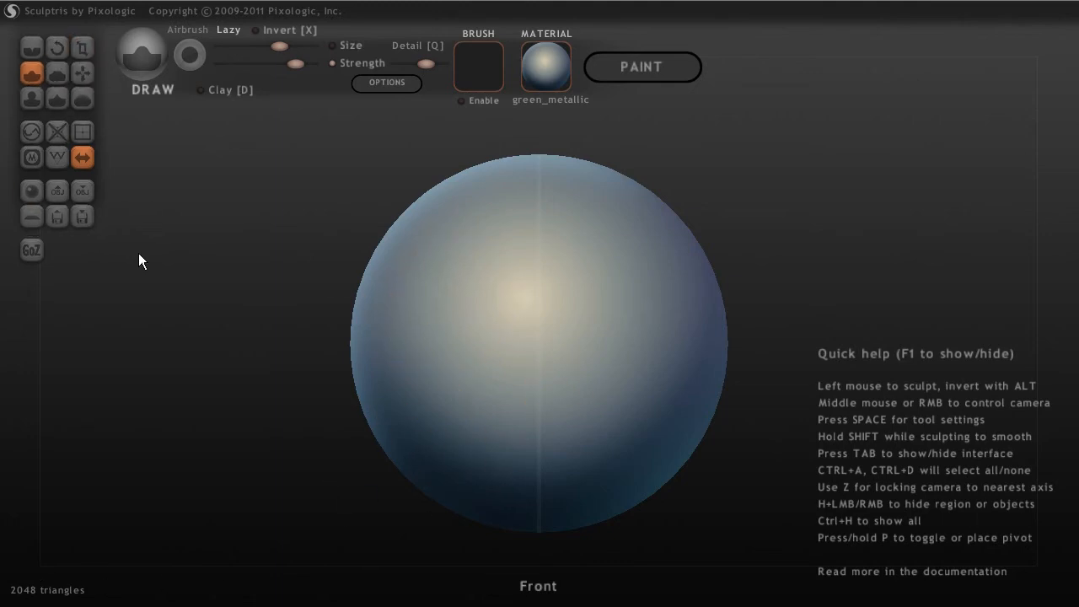
{"action": "mouse_move", "coordinate": [82, 32]}
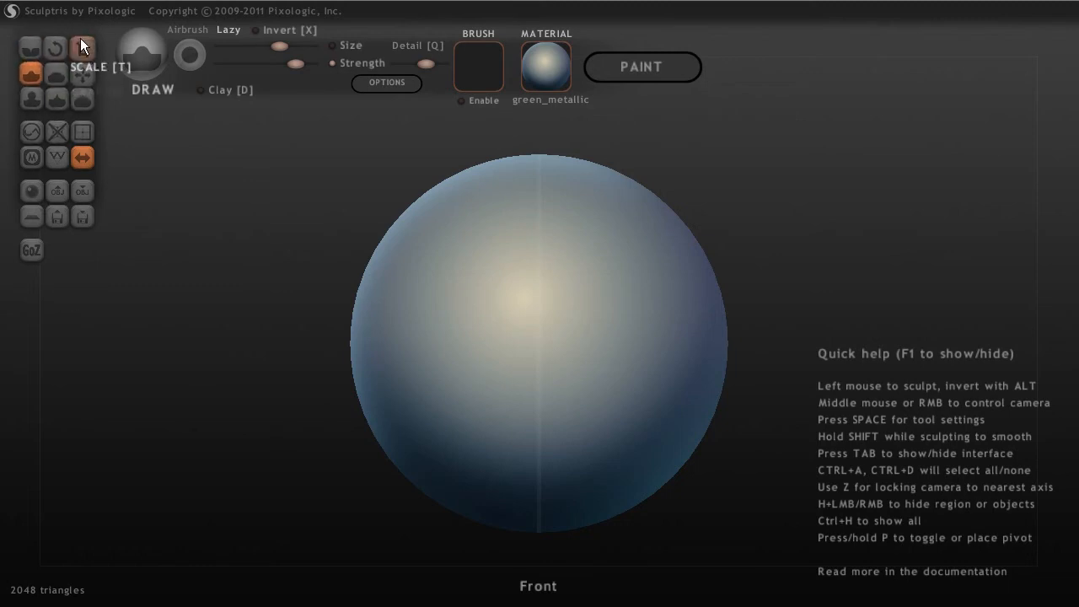
{"action": "mouse_move", "coordinate": [83, 157]}
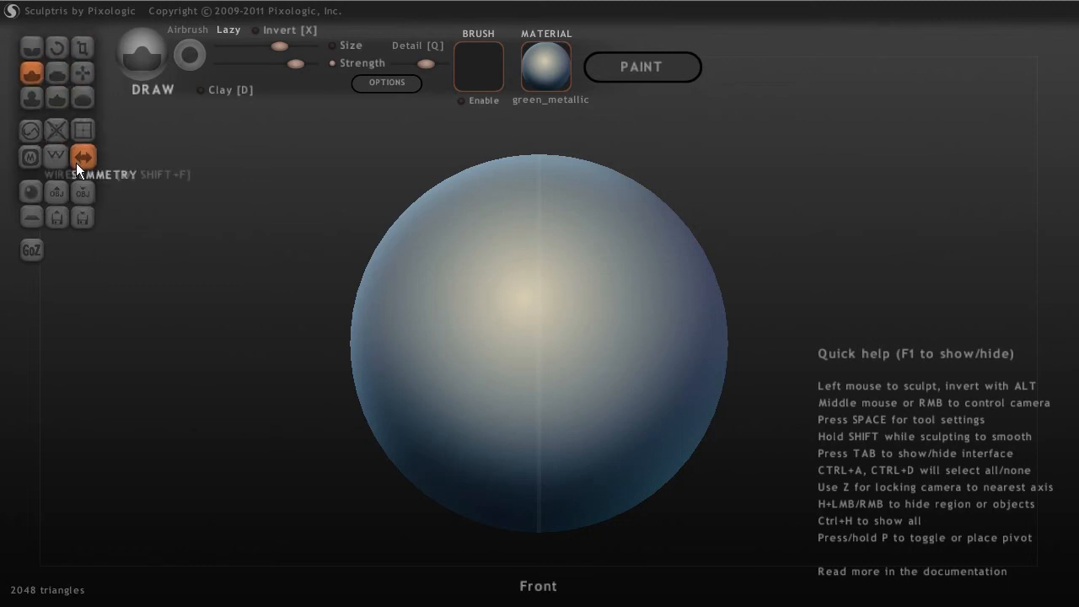
{"action": "mouse_move", "coordinate": [160, 331]}
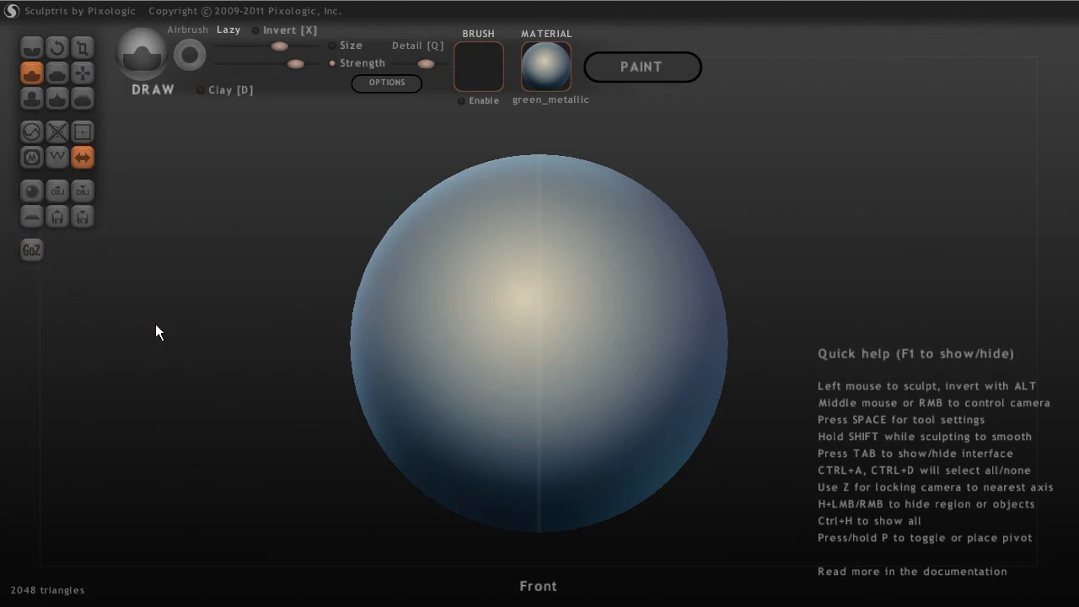
{"action": "mouse_move", "coordinate": [32, 64]}
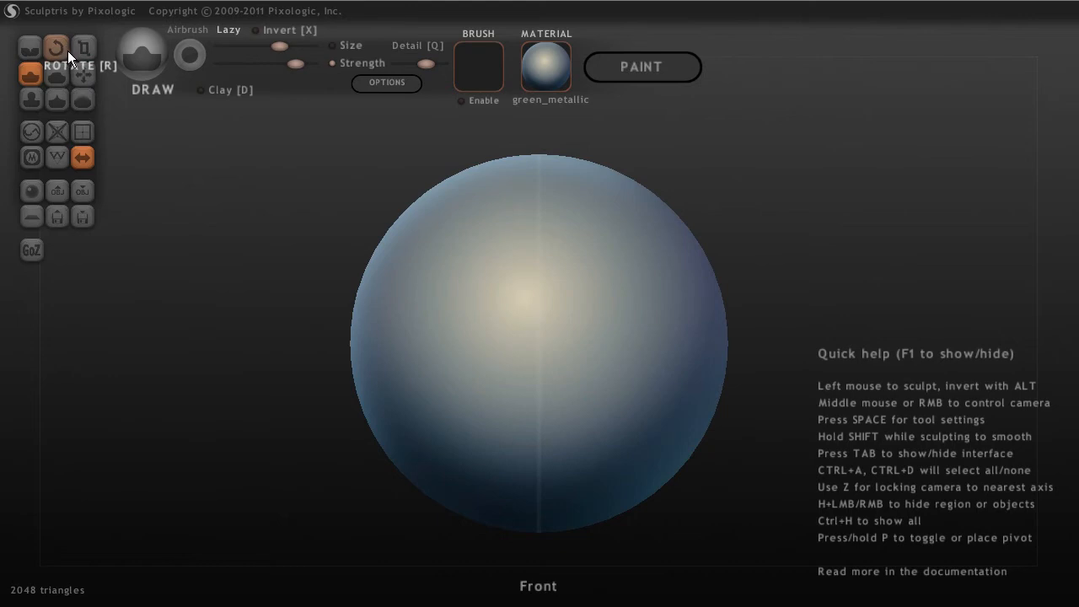
{"action": "mouse_move", "coordinate": [81, 72]}
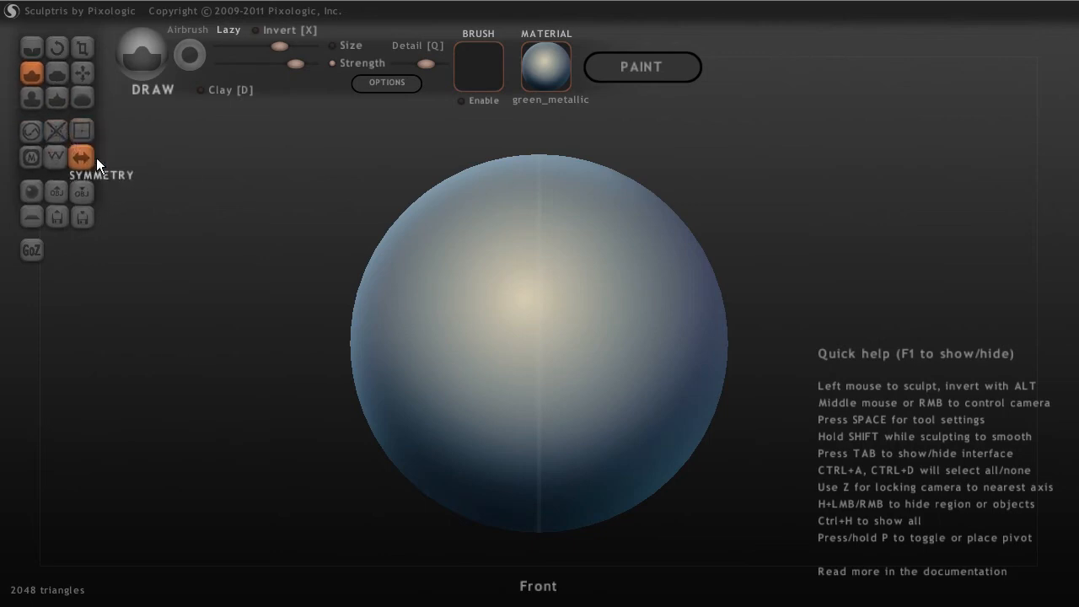
{"action": "mouse_move", "coordinate": [31, 130]}
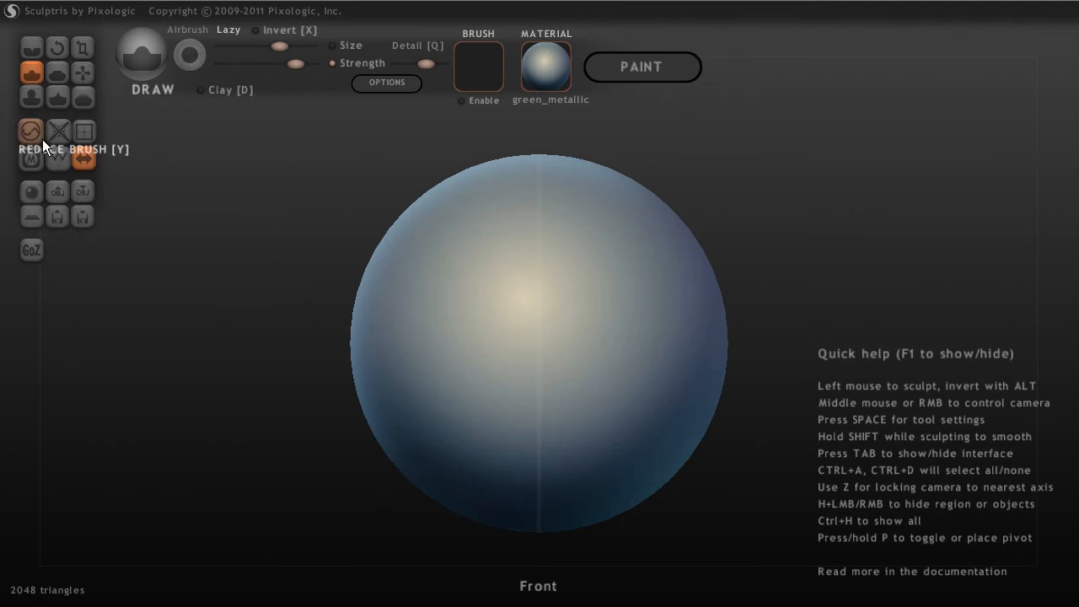
{"action": "mouse_move", "coordinate": [57, 130]}
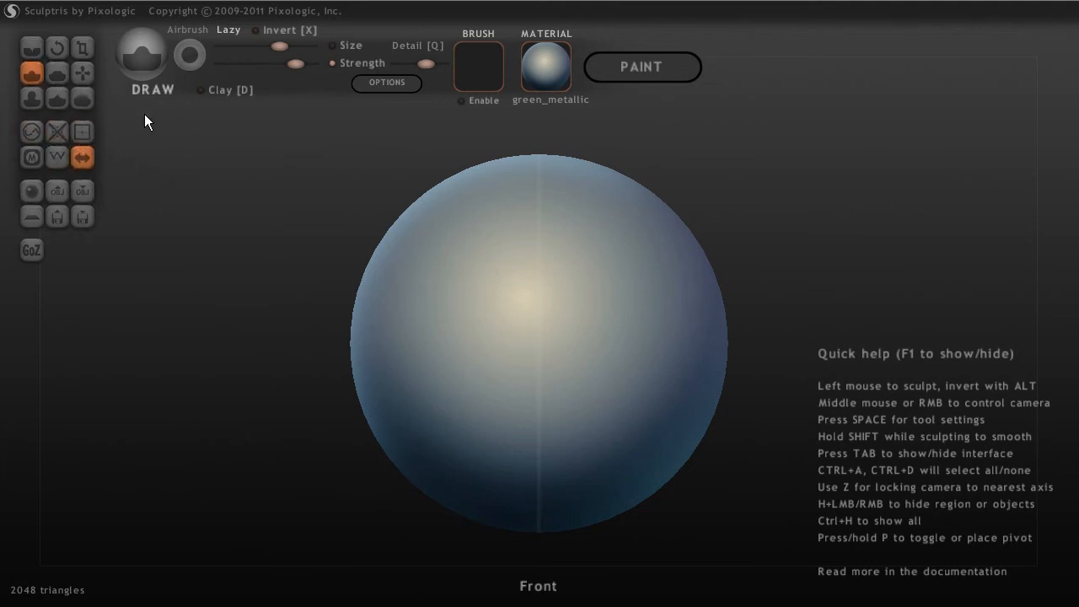
{"action": "mouse_move", "coordinate": [81, 157]}
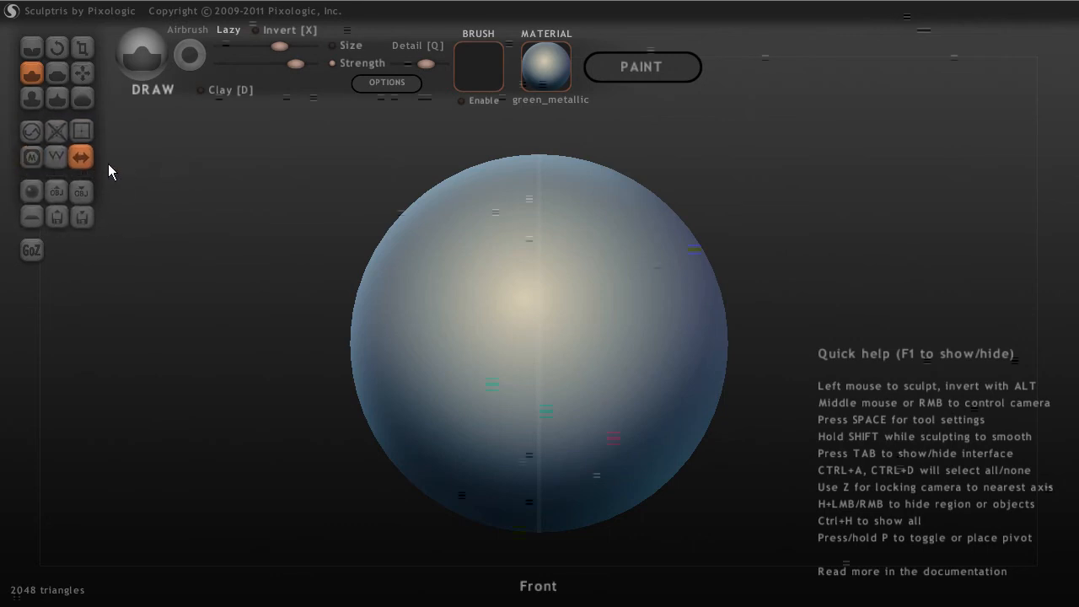
{"action": "mouse_move", "coordinate": [58, 160]}
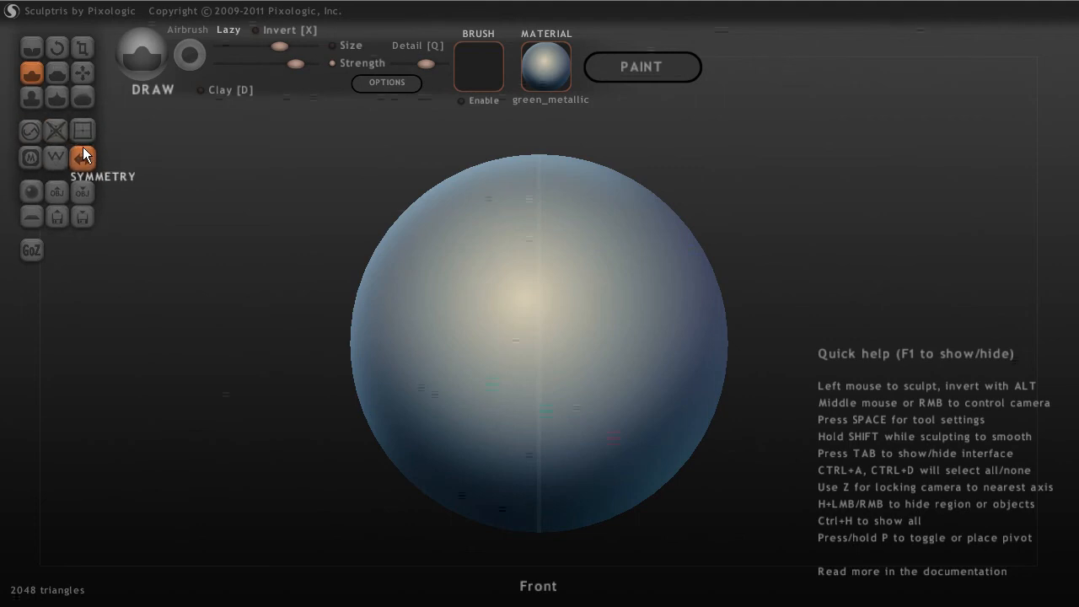
{"action": "mouse_move", "coordinate": [81, 192]}
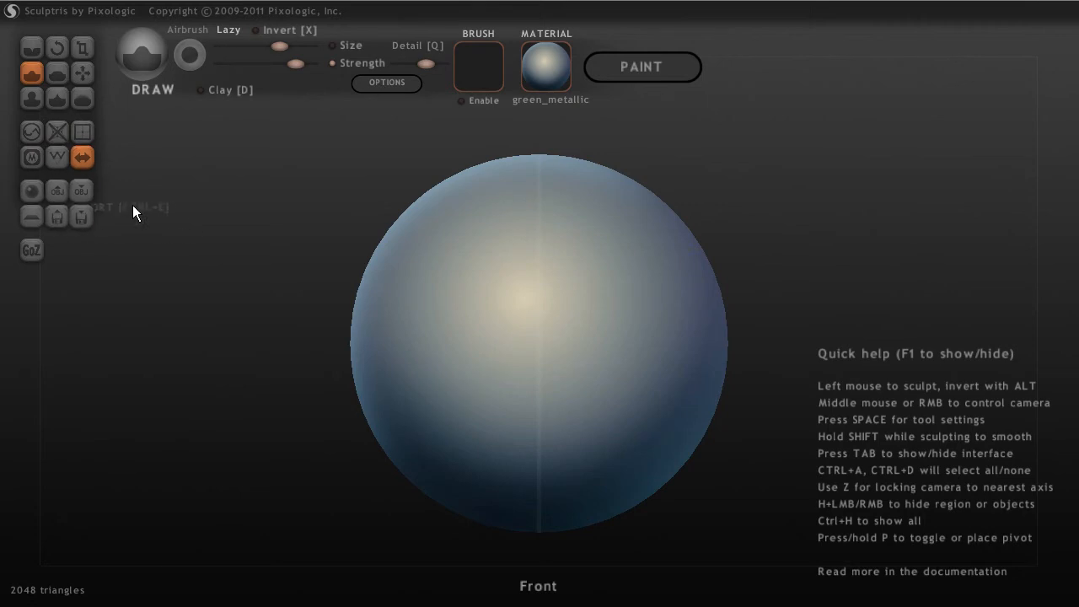
{"action": "mouse_move", "coordinate": [83, 191]}
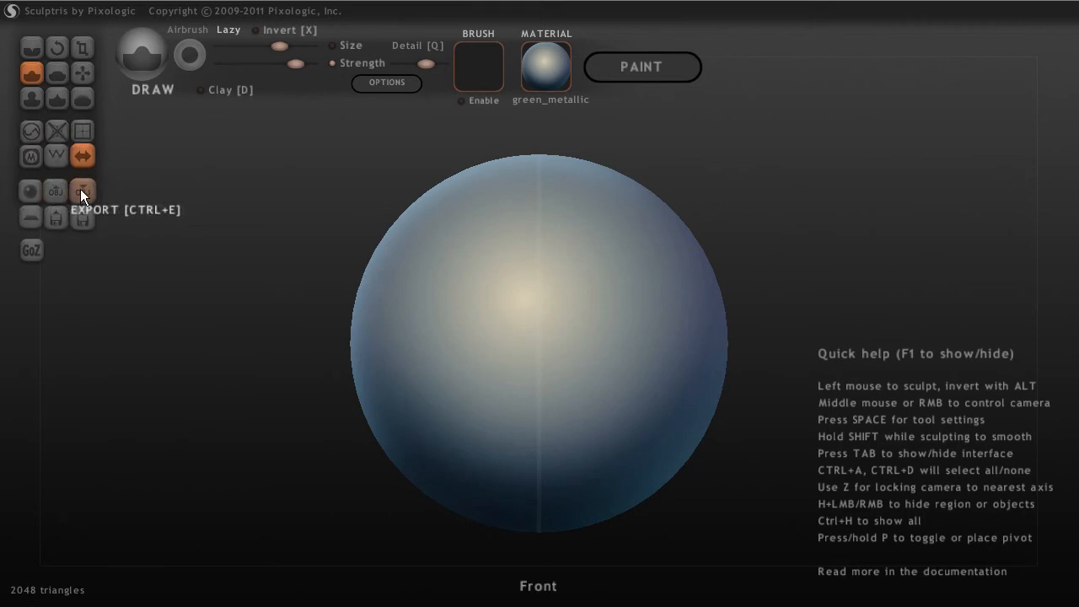
{"action": "mouse_move", "coordinate": [115, 235]}
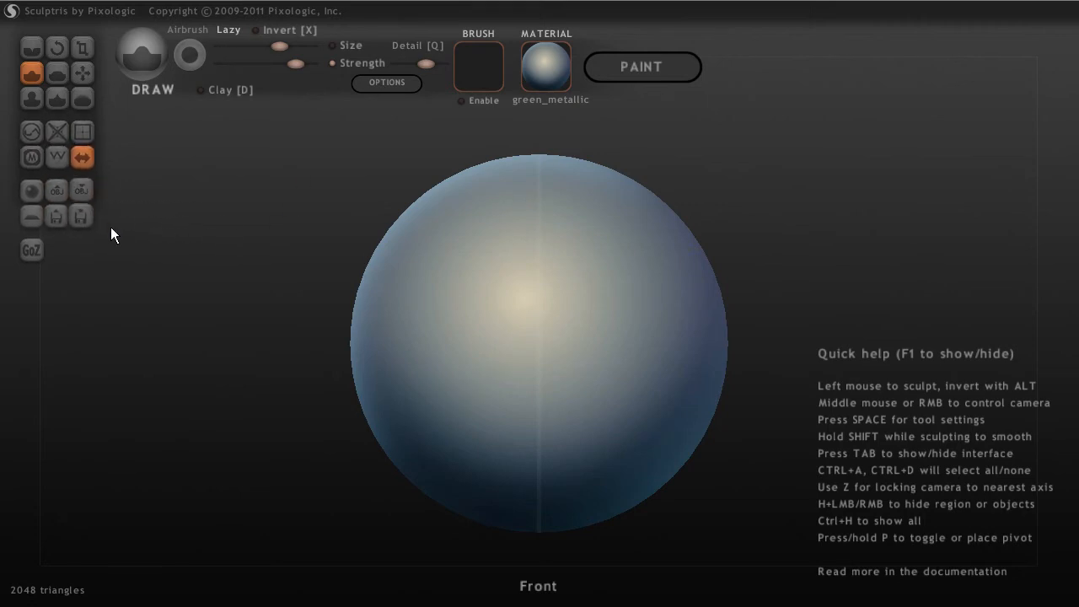
{"action": "mouse_move", "coordinate": [81, 216]}
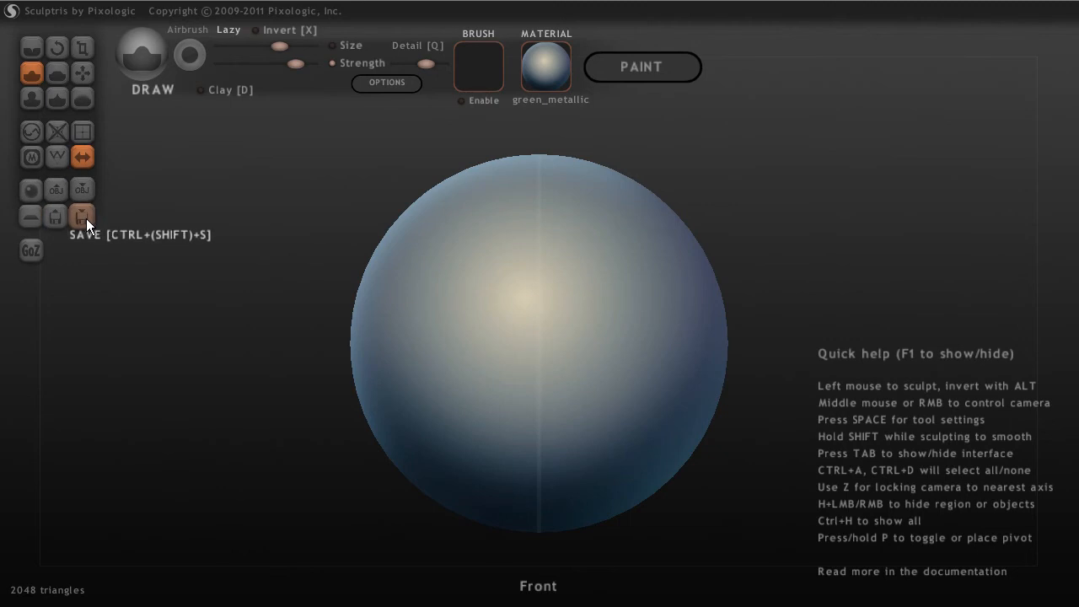
{"action": "mouse_move", "coordinate": [56, 216]}
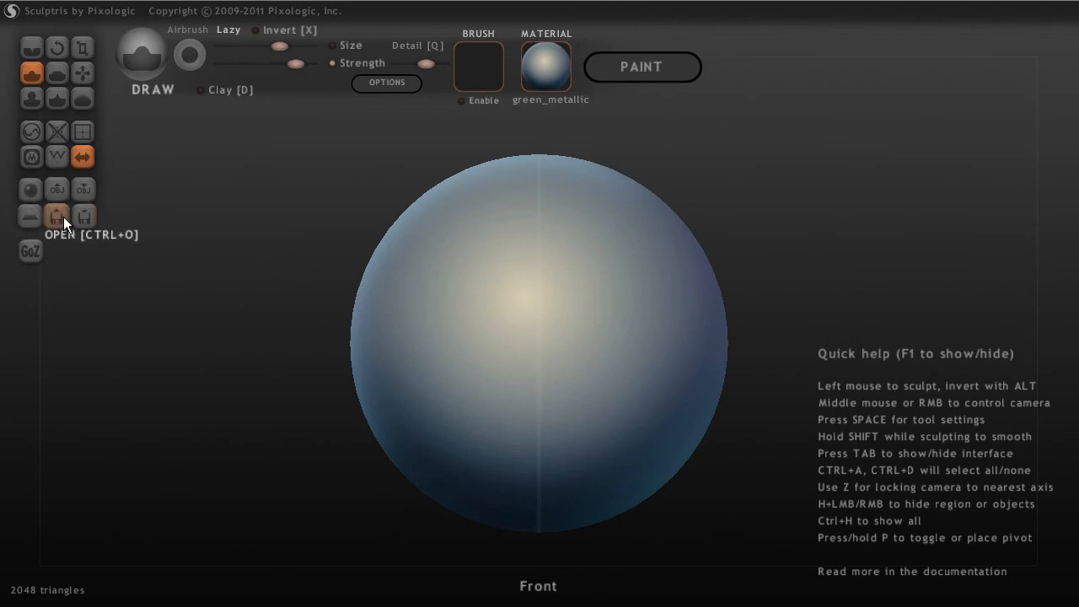
{"action": "mouse_move", "coordinate": [30, 217]}
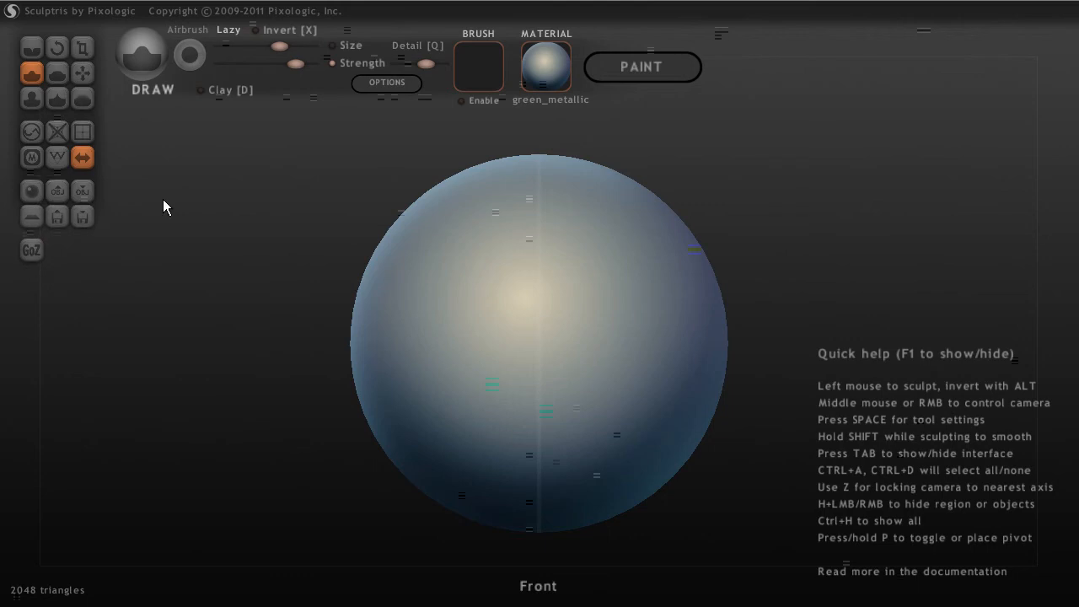
{"action": "mouse_move", "coordinate": [156, 50]}
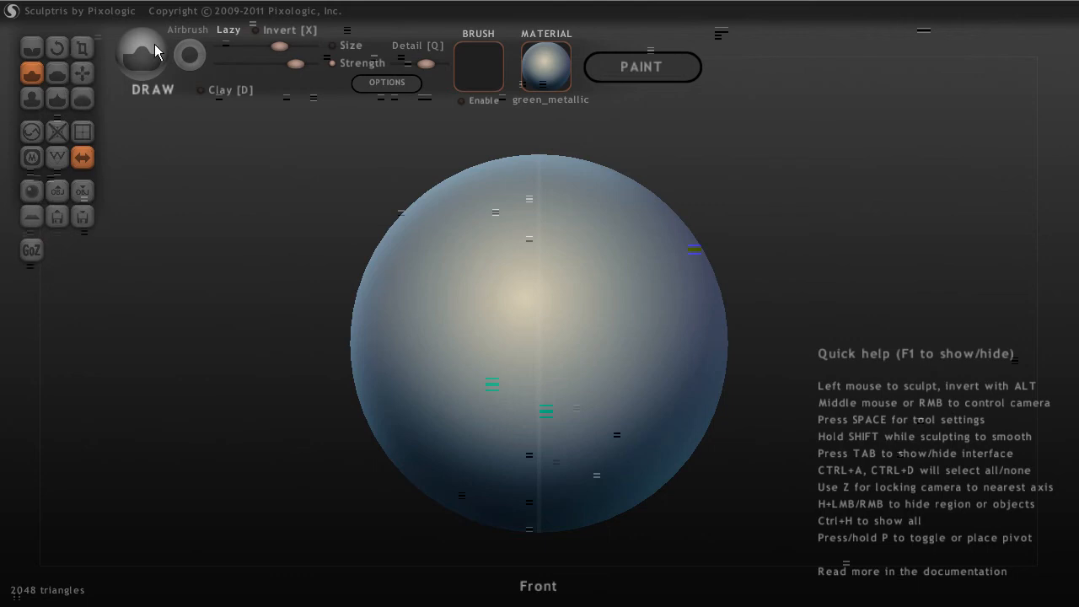
{"action": "left_click", "coordinate": [30, 47]}
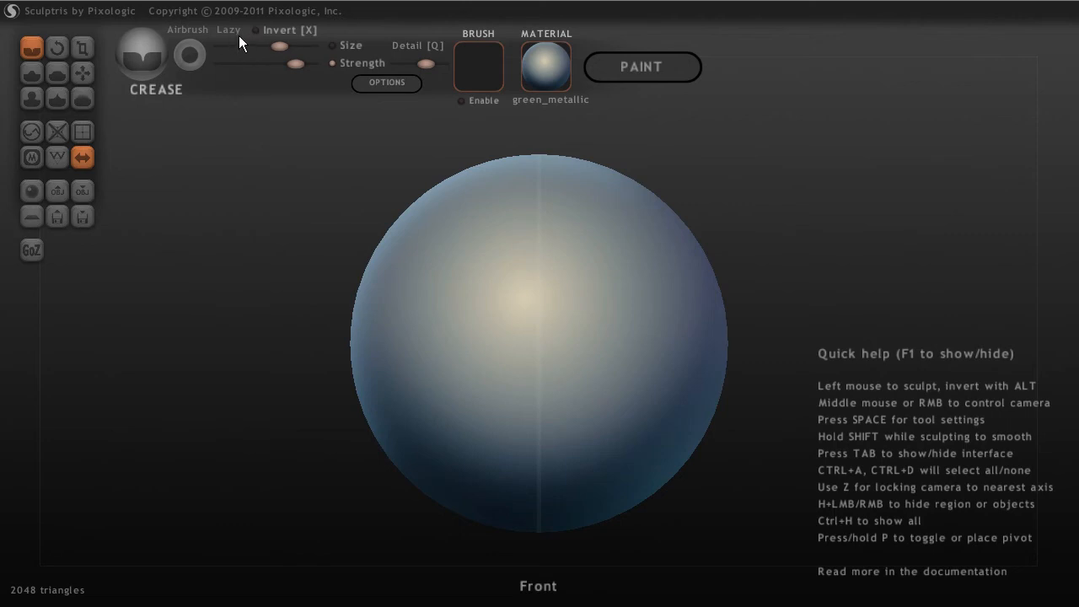
{"action": "mouse_move", "coordinate": [230, 64]}
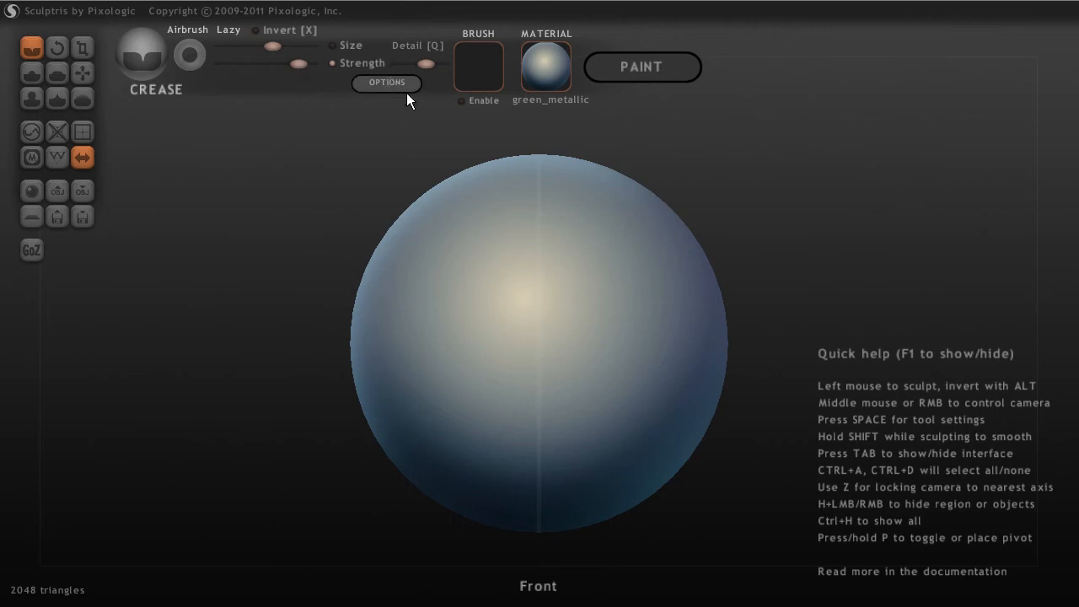
{"action": "mouse_move", "coordinate": [334, 64]}
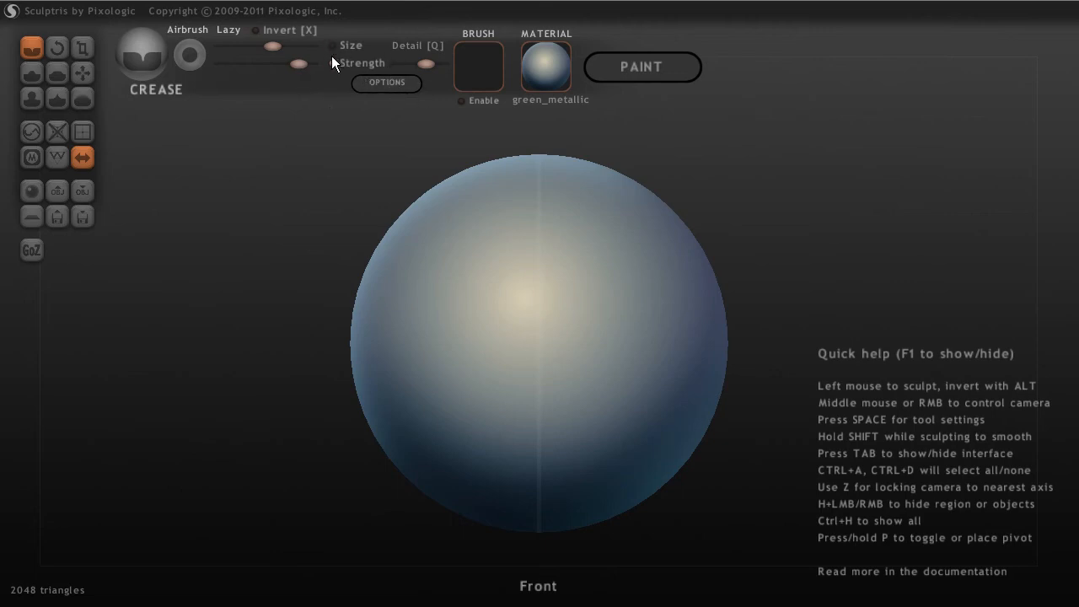
{"action": "mouse_move", "coordinate": [361, 57]}
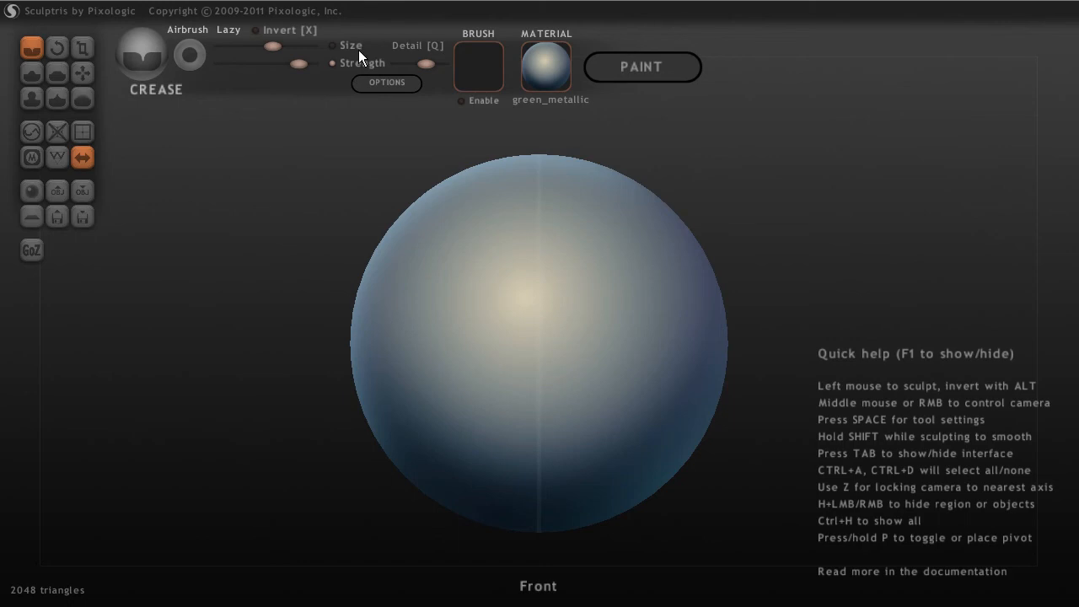
{"action": "mouse_move", "coordinate": [363, 126]}
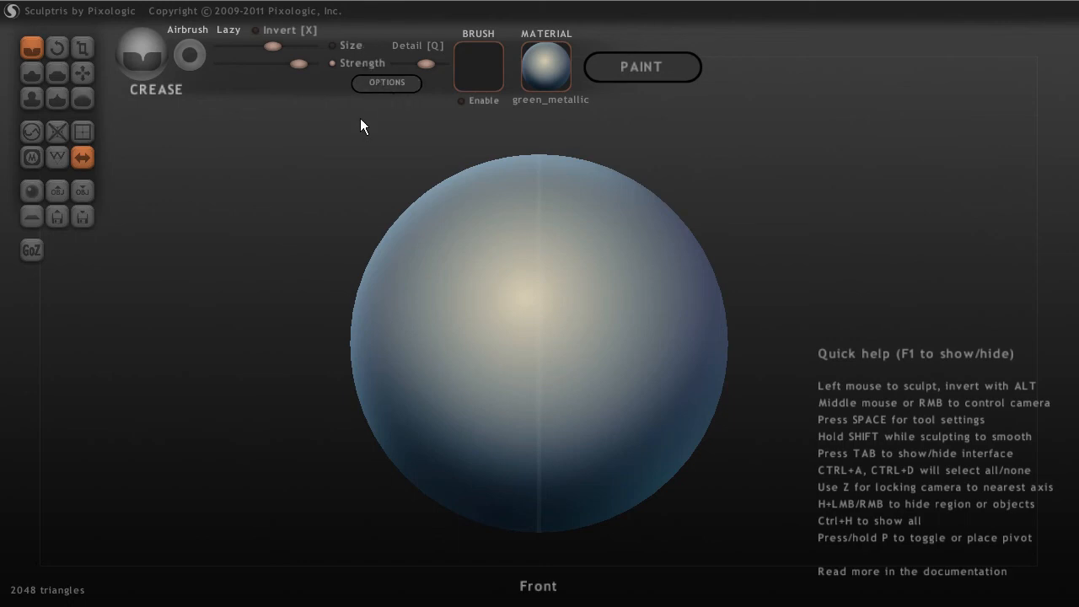
Show the Sculpt options window with brush spacing, pressure, navigation and display settings.
{"action": "left_click", "coordinate": [386, 83]}
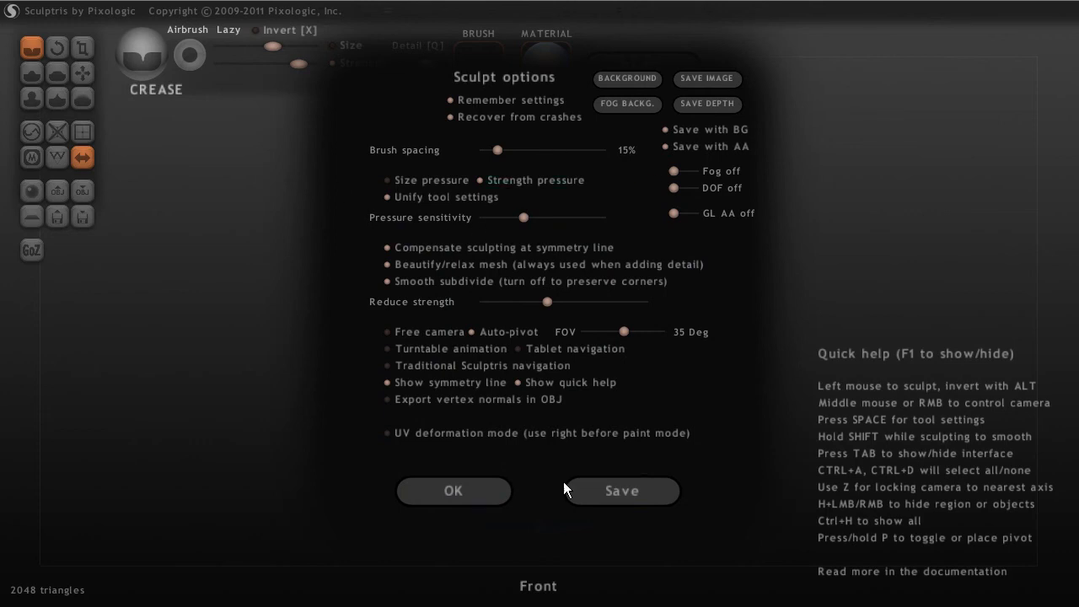
{"action": "mouse_move", "coordinate": [577, 344]}
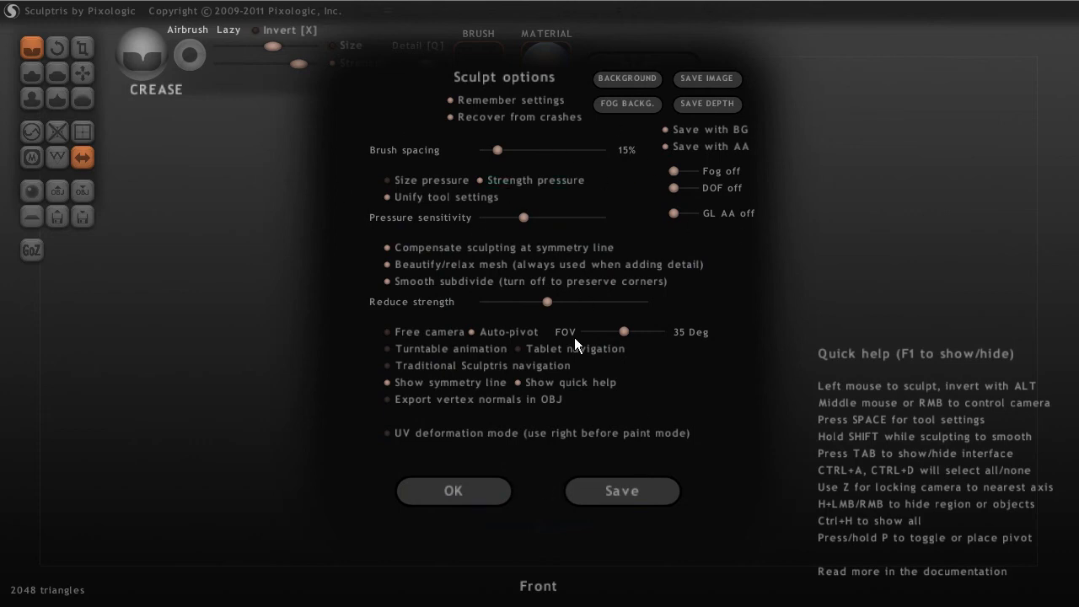
{"action": "left_click", "coordinate": [452, 491]}
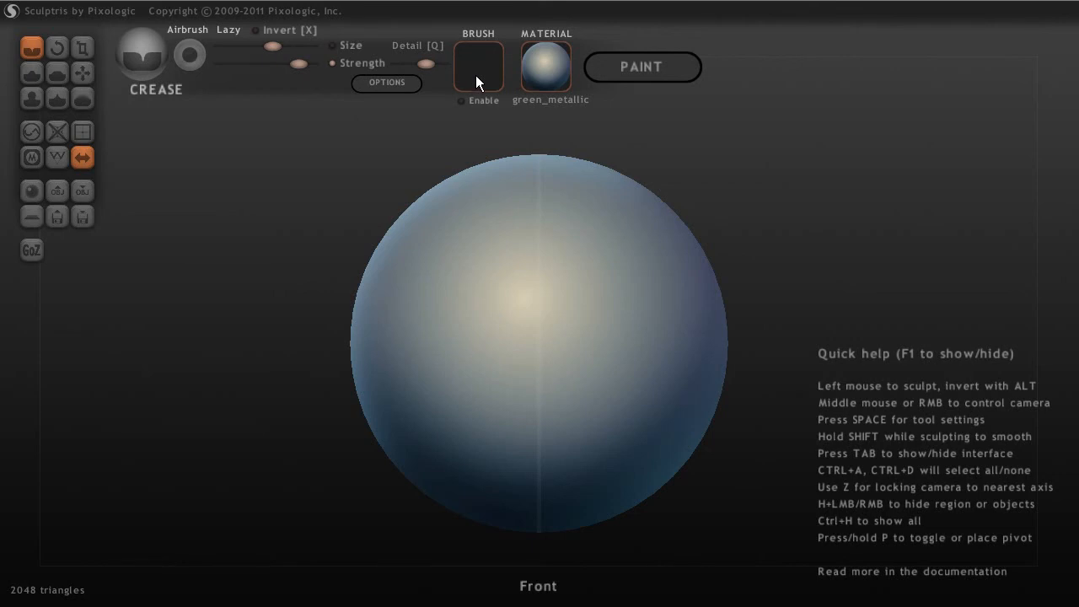
{"action": "mouse_move", "coordinate": [489, 75]}
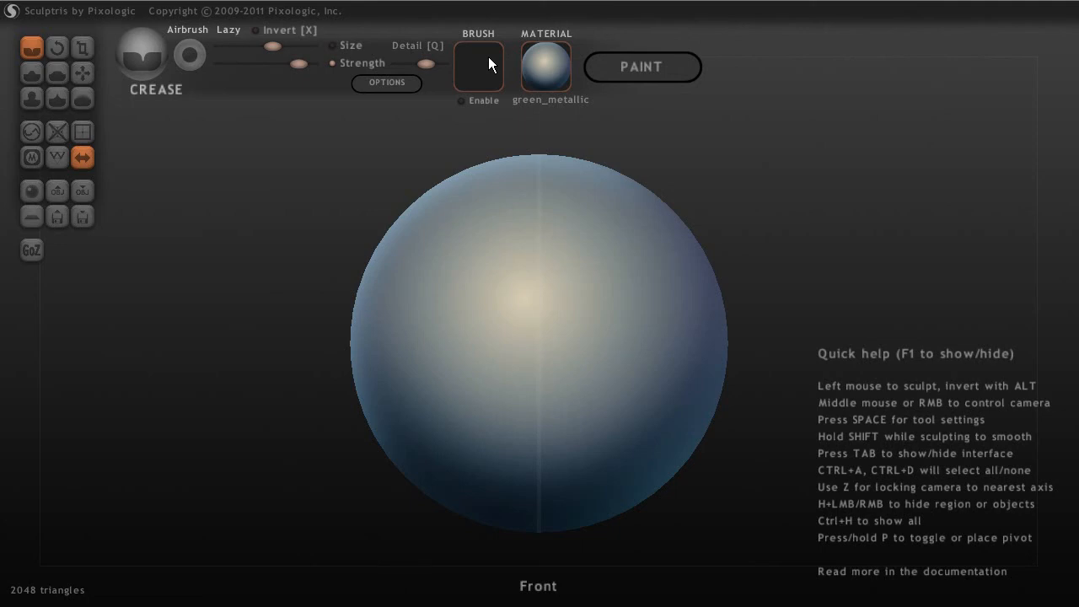
{"action": "mouse_move", "coordinate": [486, 64]}
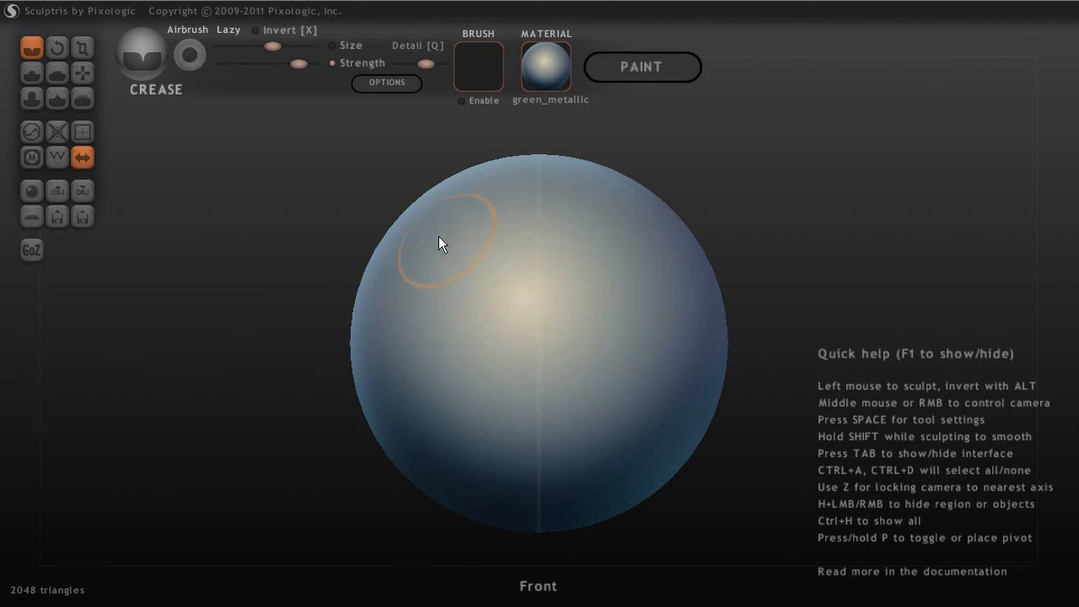
{"action": "mouse_move", "coordinate": [474, 71]}
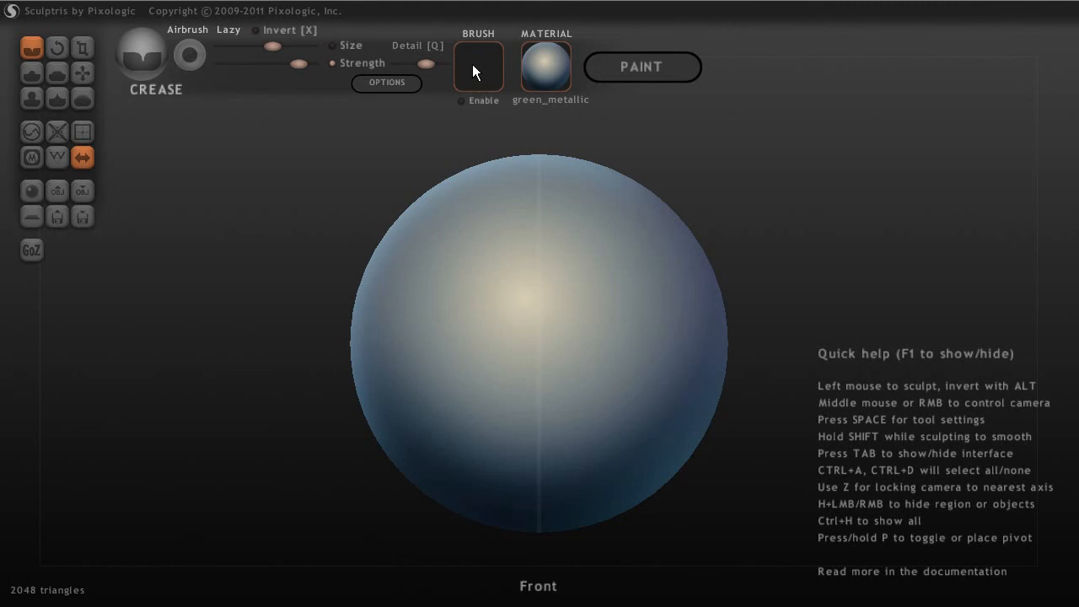
{"action": "mouse_move", "coordinate": [482, 74]}
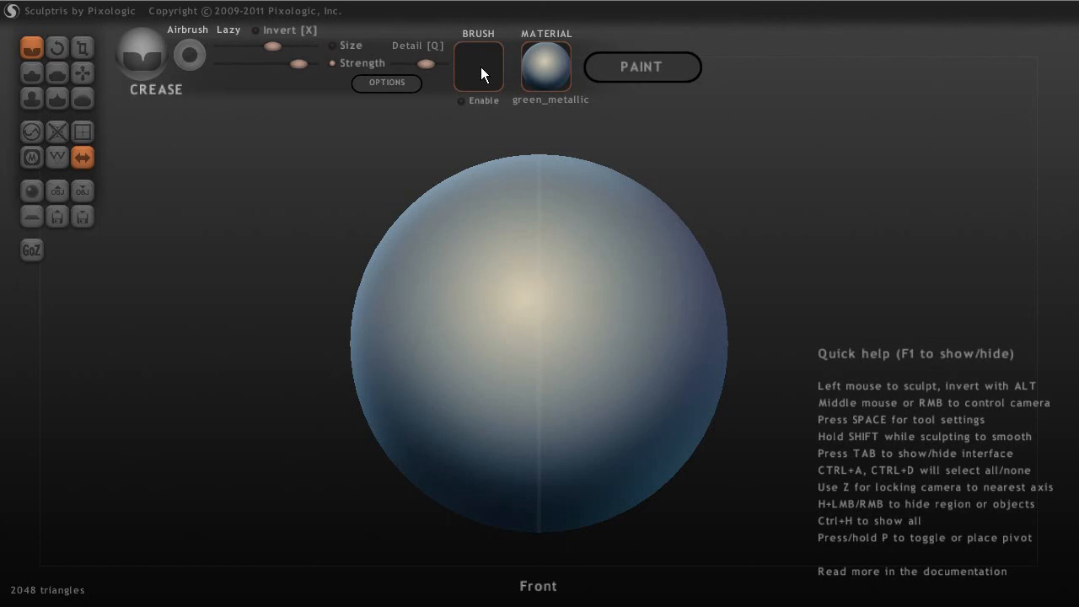
{"action": "mouse_move", "coordinate": [474, 81]}
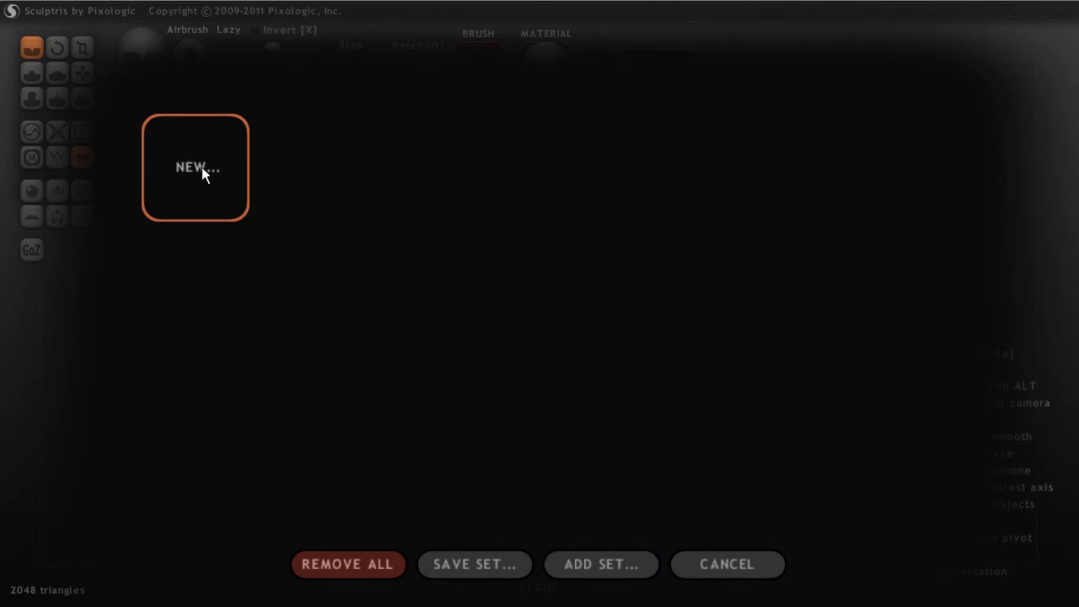
{"action": "mouse_move", "coordinate": [727, 563]}
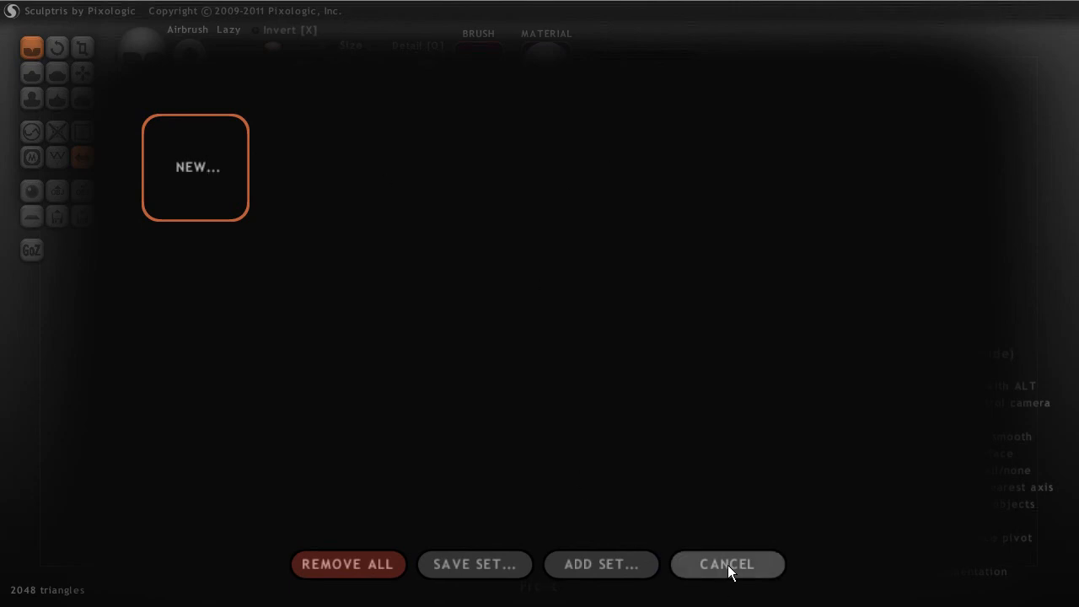
{"action": "left_click", "coordinate": [727, 564]}
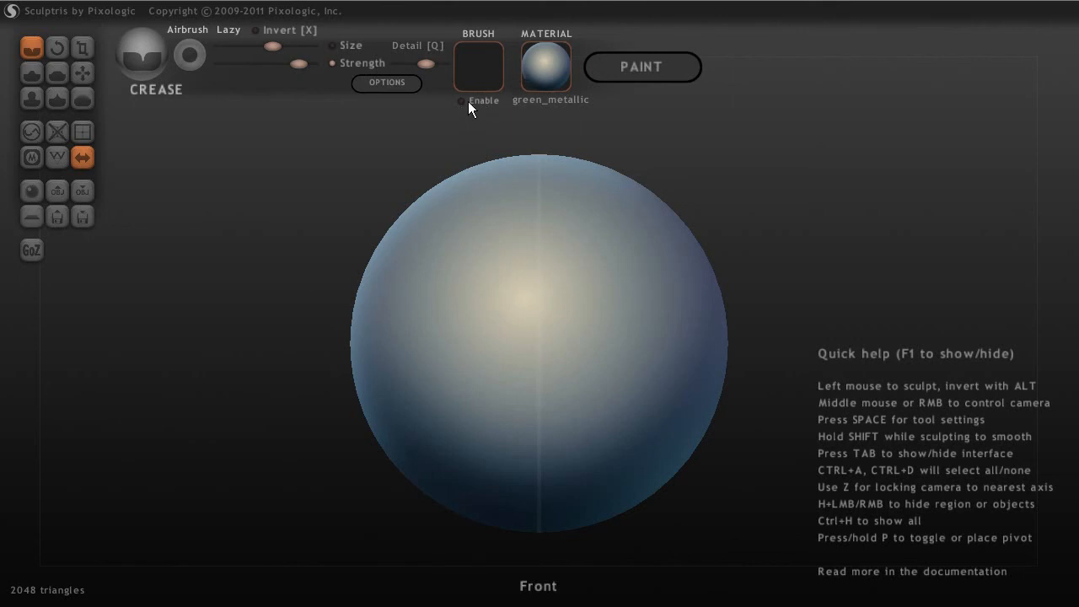
{"action": "mouse_move", "coordinate": [506, 111]}
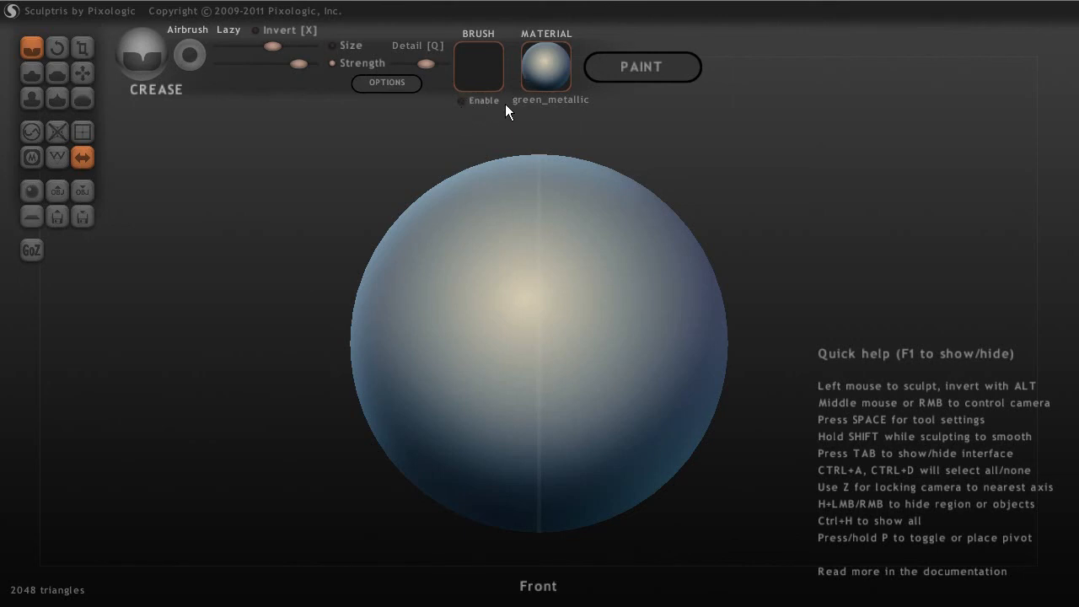
{"action": "mouse_move", "coordinate": [554, 81]}
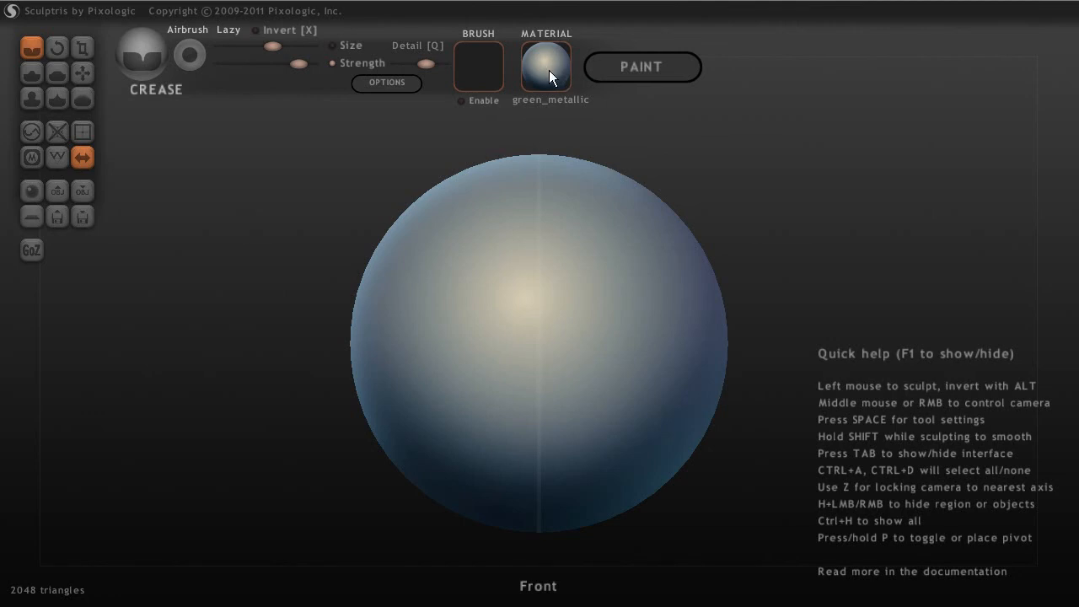
{"action": "left_click", "coordinate": [546, 68]}
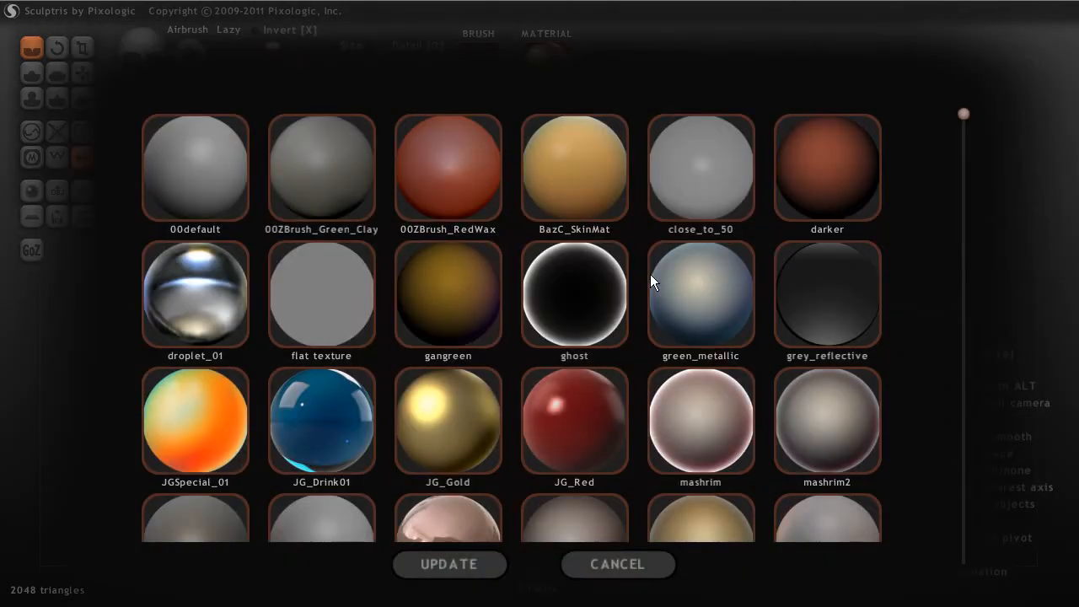
{"action": "mouse_move", "coordinate": [711, 260]}
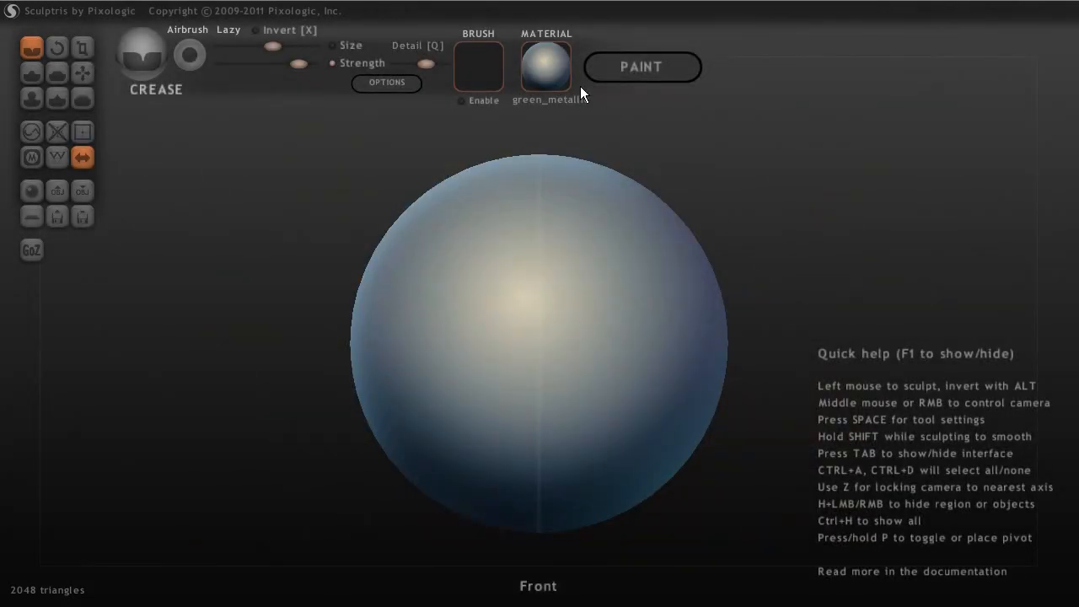
{"action": "mouse_move", "coordinate": [668, 103]}
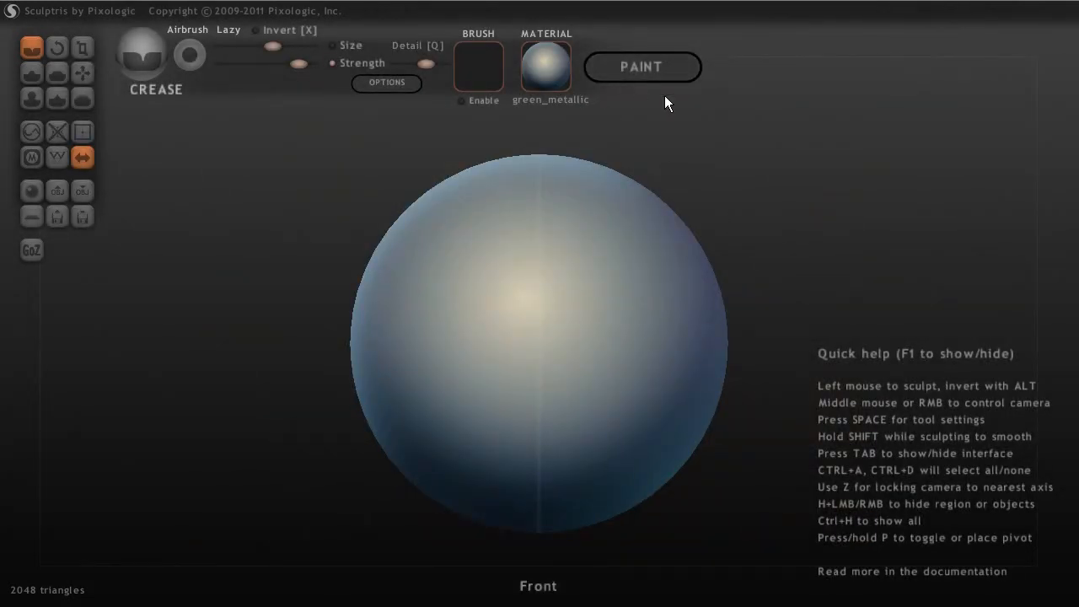
{"action": "mouse_move", "coordinate": [658, 125]}
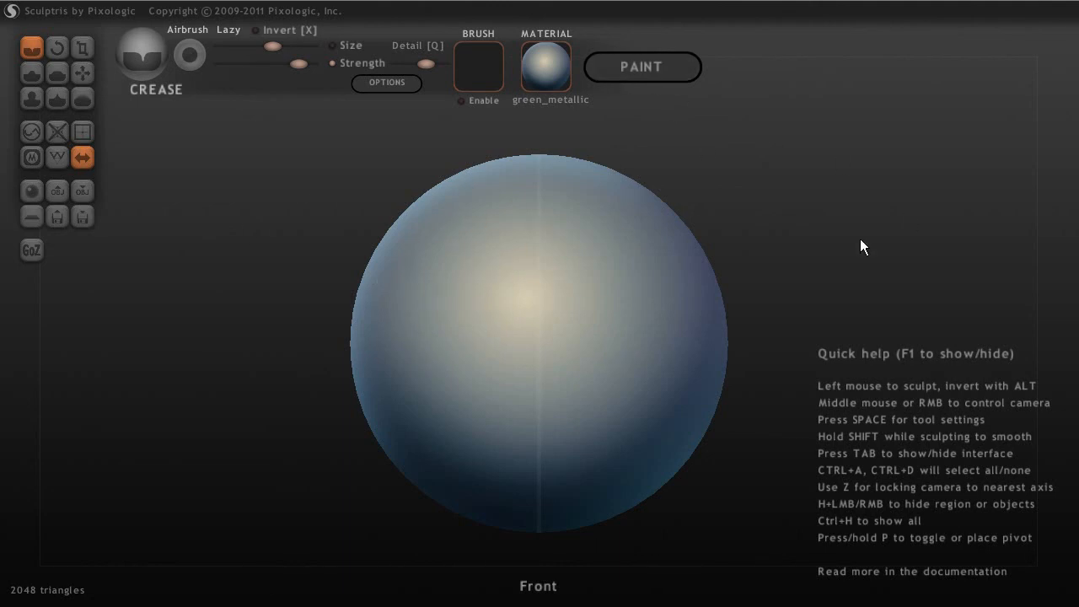
{"action": "mouse_move", "coordinate": [250, 159]}
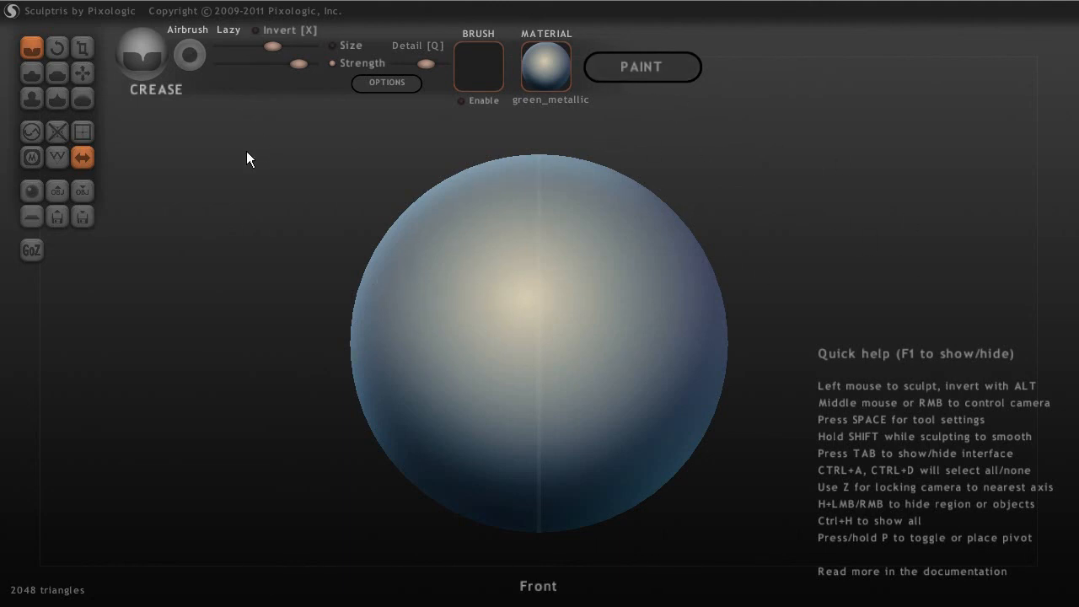
{"action": "mouse_move", "coordinate": [375, 189]}
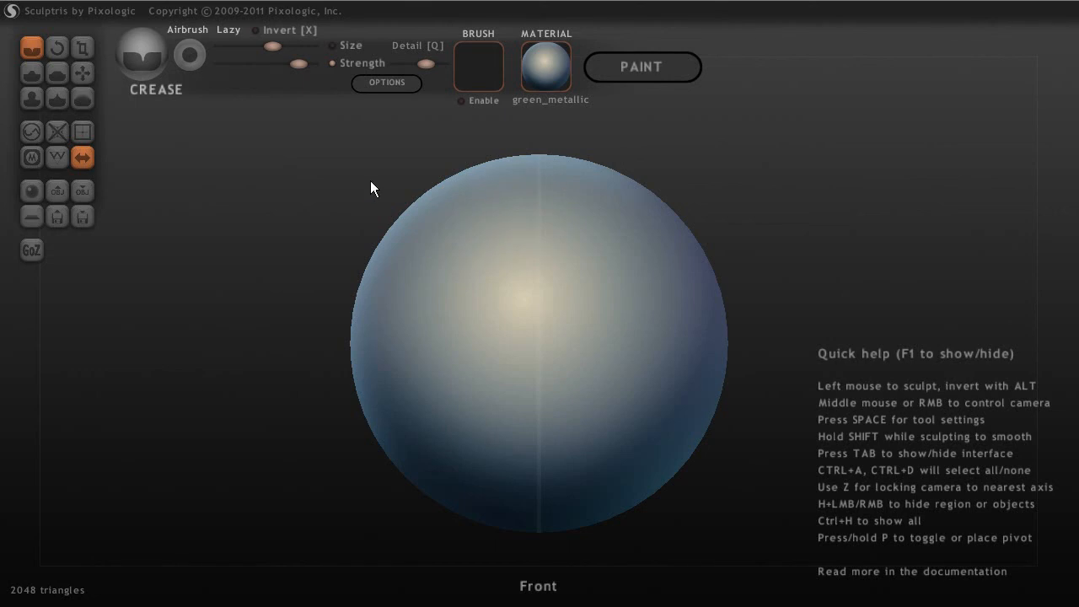
{"action": "mouse_move", "coordinate": [843, 209]}
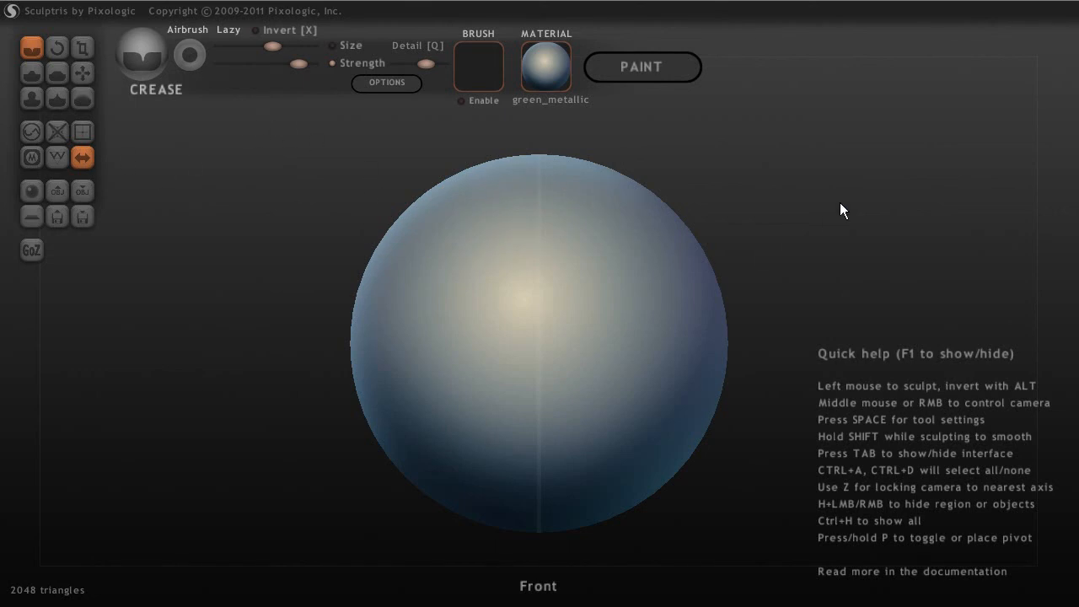
{"action": "mouse_move", "coordinate": [695, 283]}
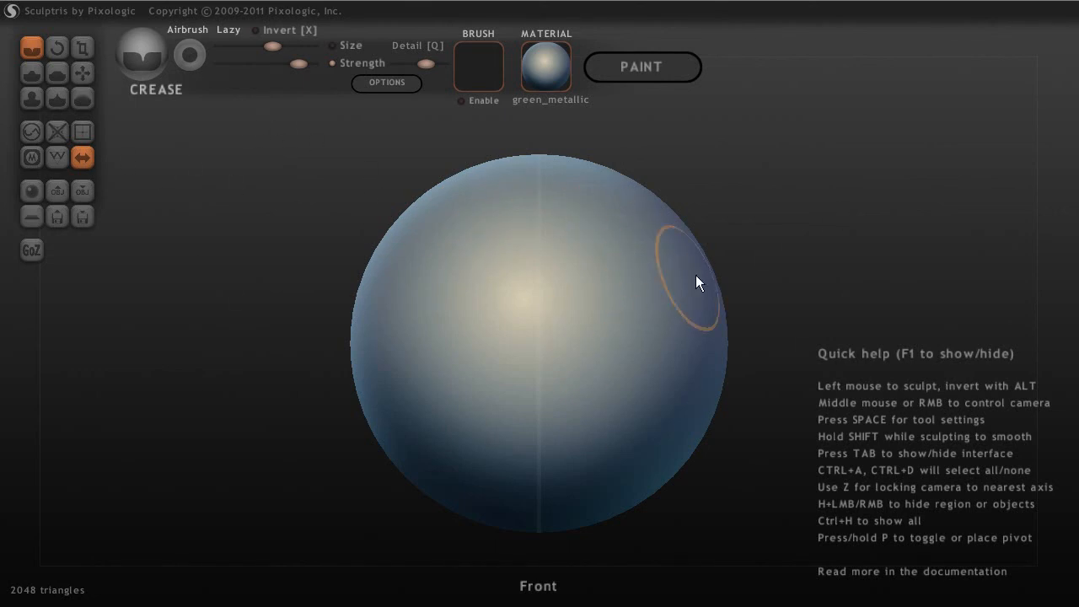
{"action": "mouse_move", "coordinate": [606, 145]}
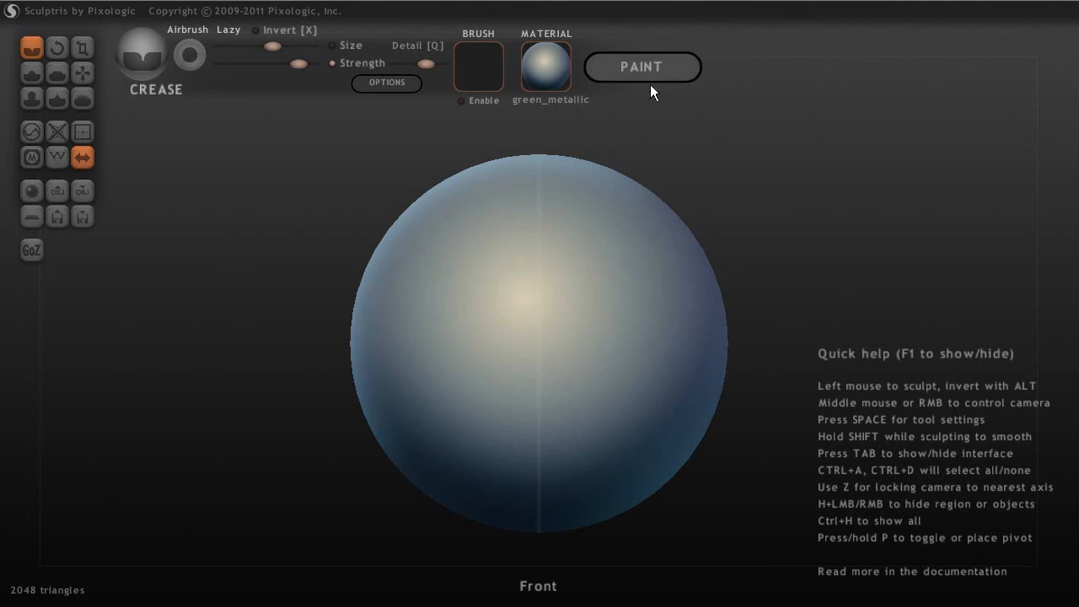
{"action": "mouse_move", "coordinate": [633, 264]}
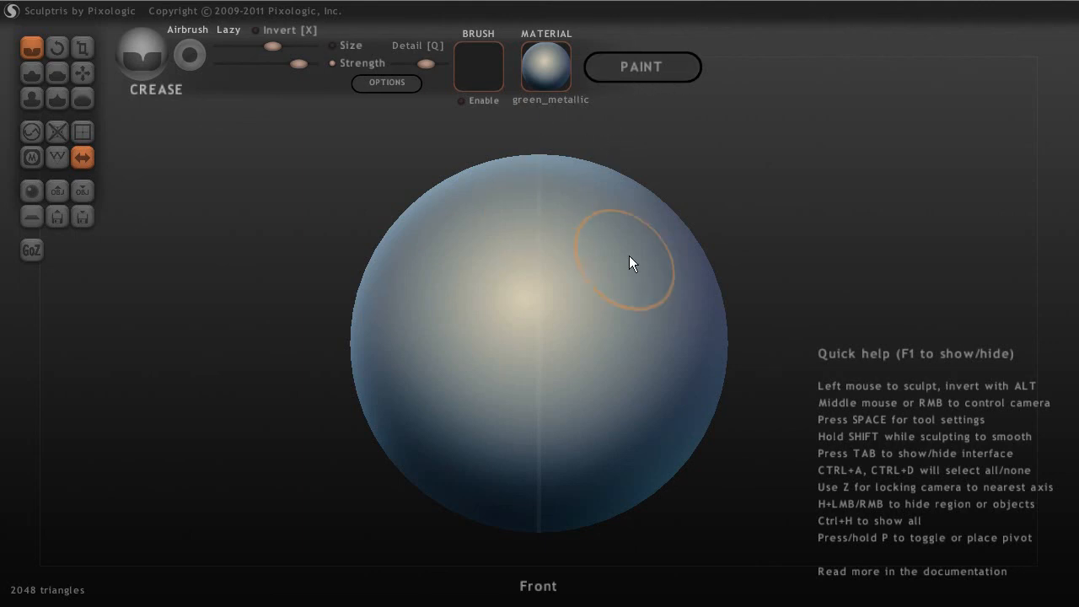
{"action": "mouse_move", "coordinate": [685, 252]}
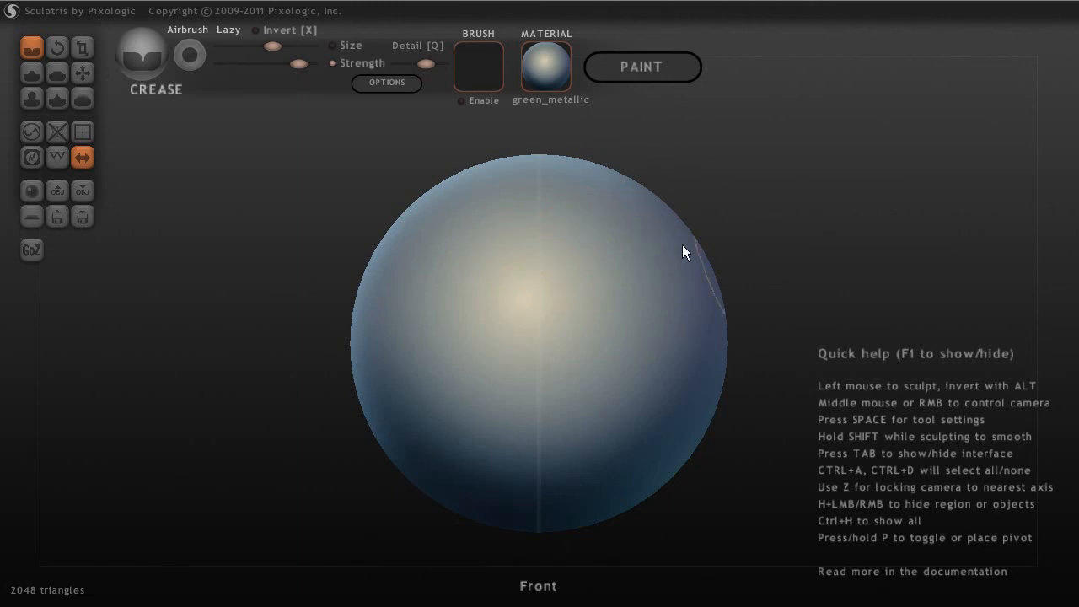
{"action": "mouse_move", "coordinate": [874, 271]}
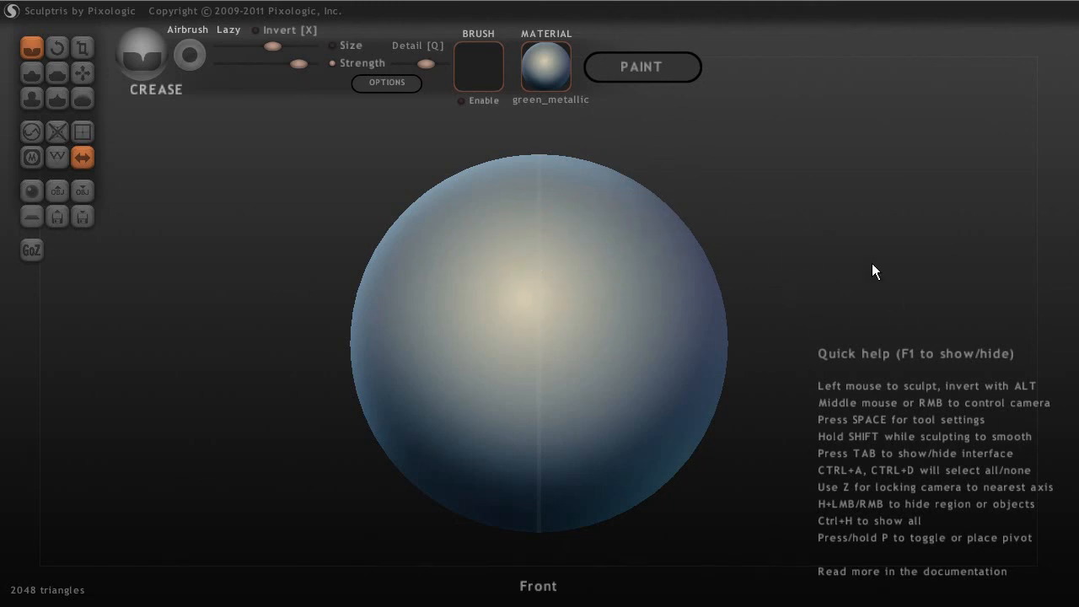
{"action": "mouse_move", "coordinate": [853, 205]}
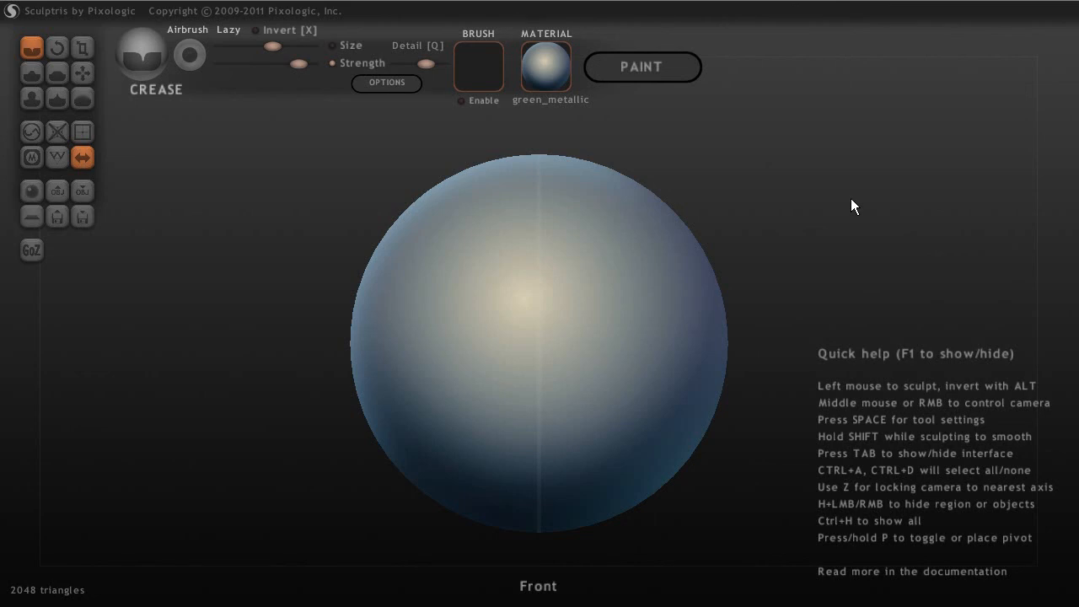
{"action": "mouse_move", "coordinate": [868, 187]}
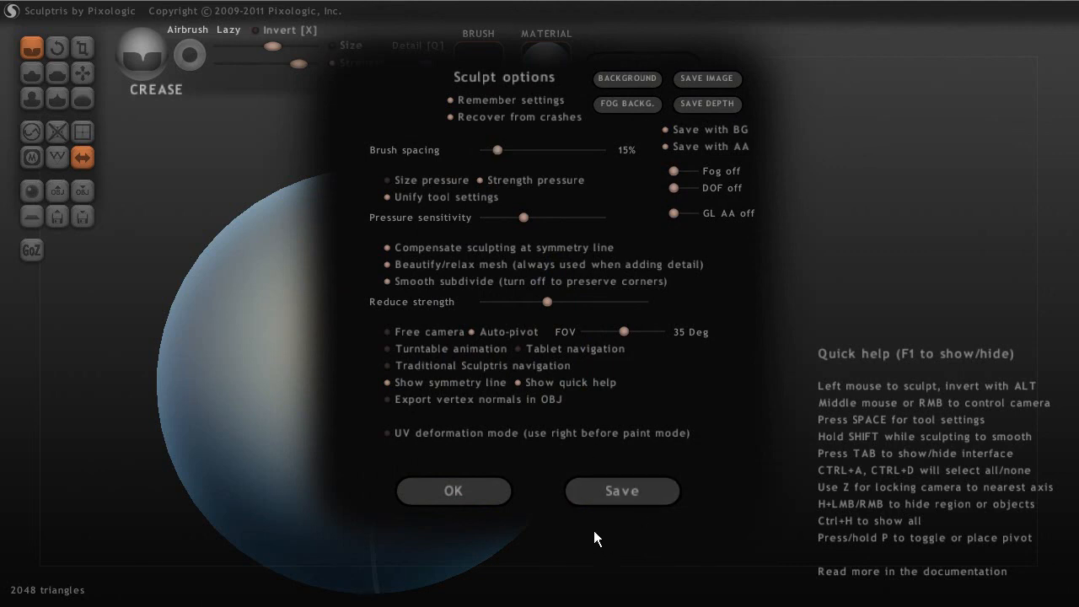
{"action": "left_click", "coordinate": [452, 490]}
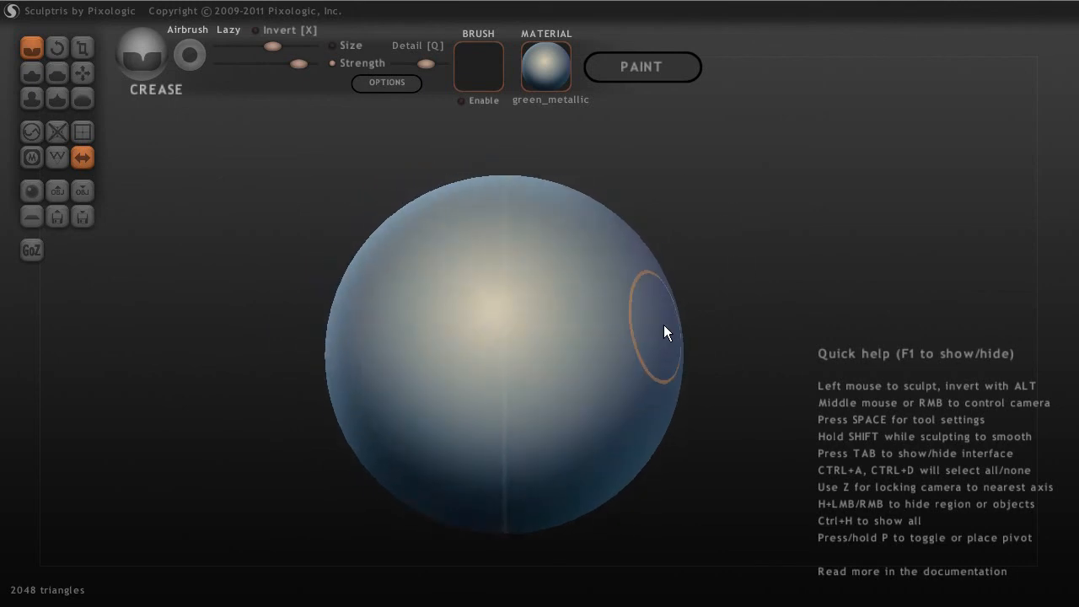
{"action": "mouse_move", "coordinate": [665, 317]}
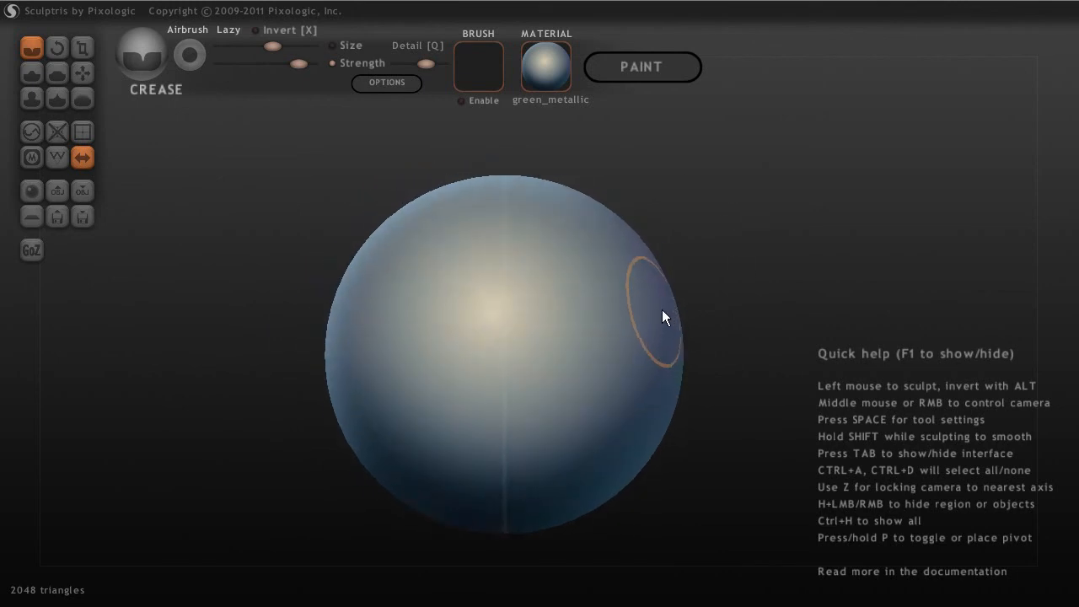
{"action": "mouse_move", "coordinate": [627, 294]}
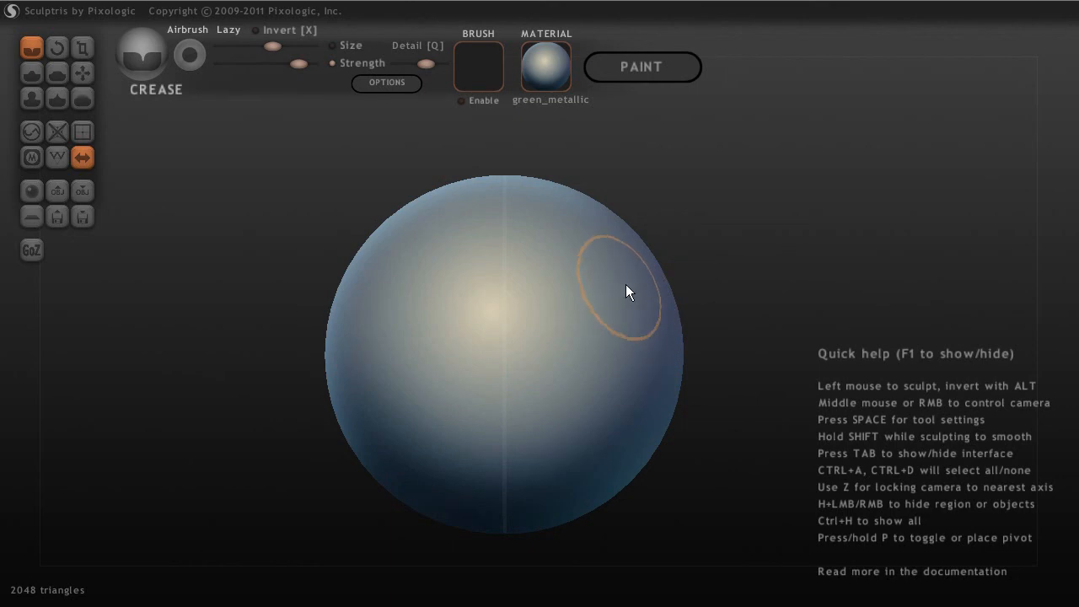
{"action": "mouse_move", "coordinate": [658, 259]}
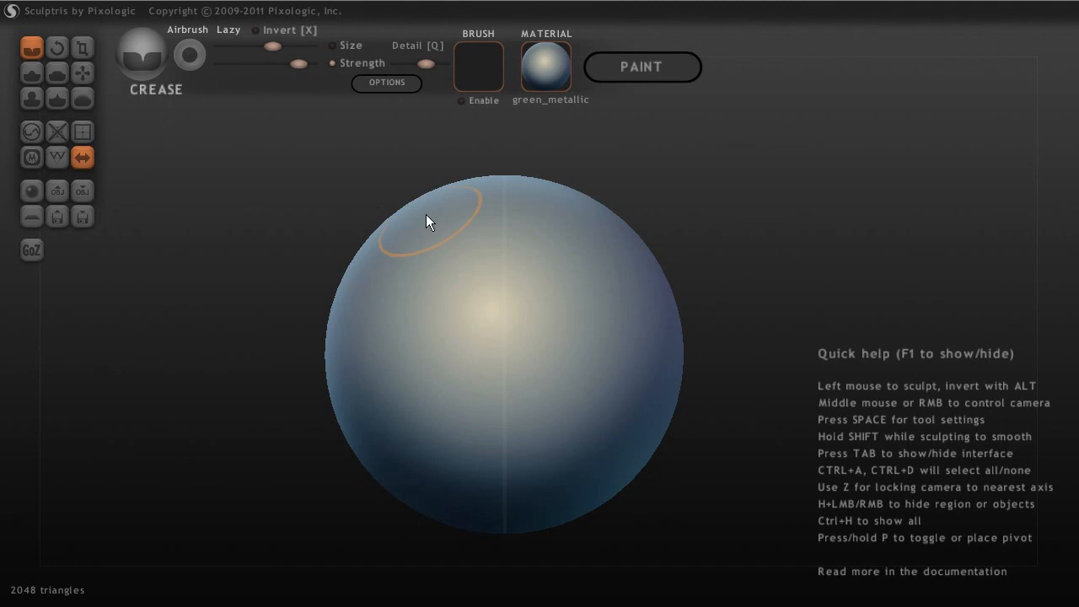
{"action": "mouse_move", "coordinate": [389, 166]}
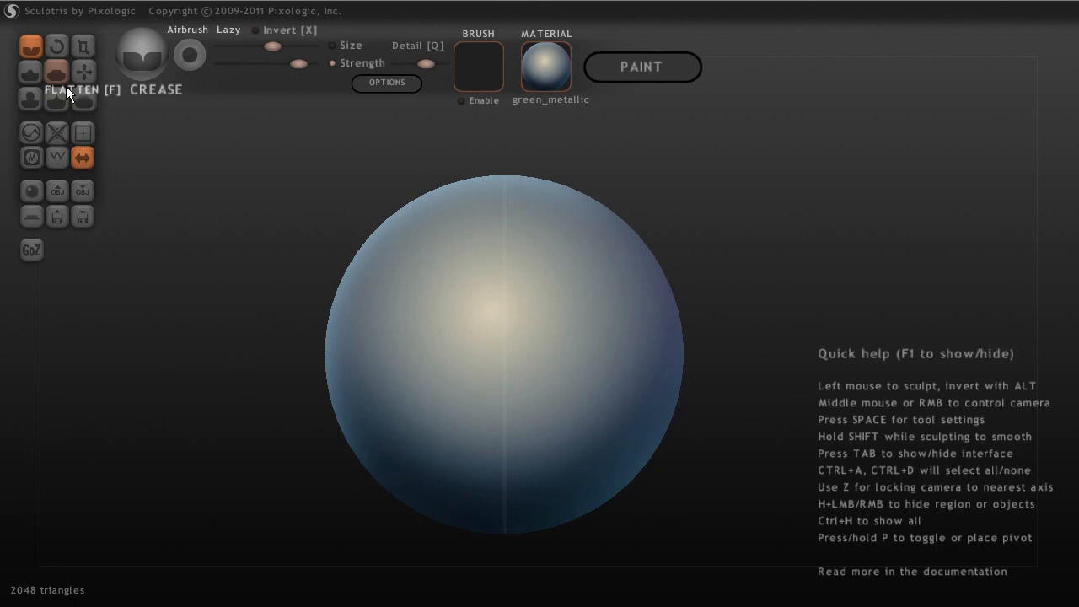
{"action": "mouse_move", "coordinate": [273, 246]}
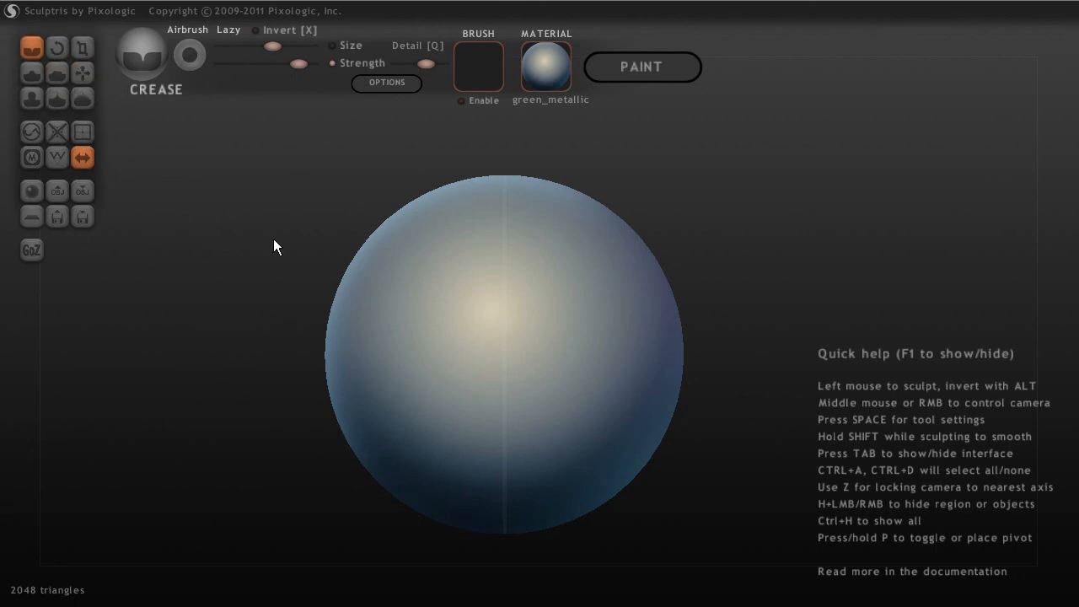